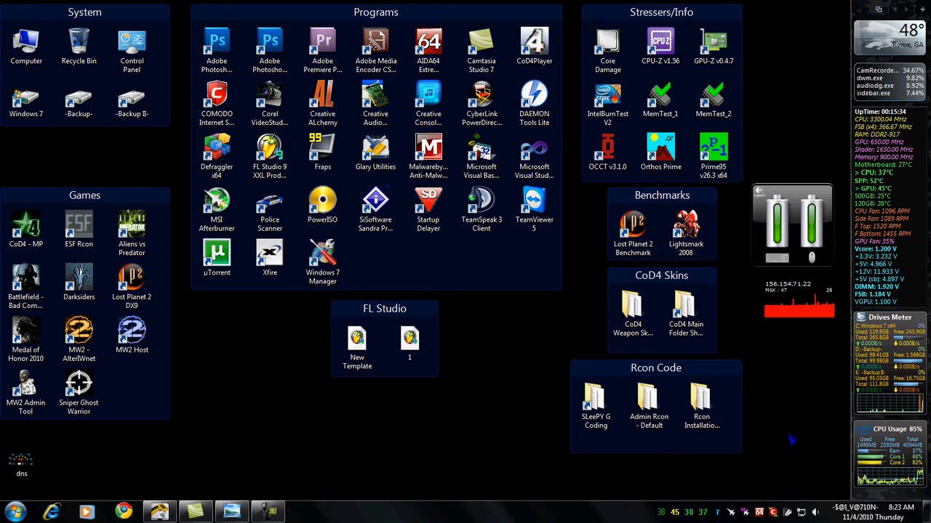
pyautogui.moveTo(623, 480)
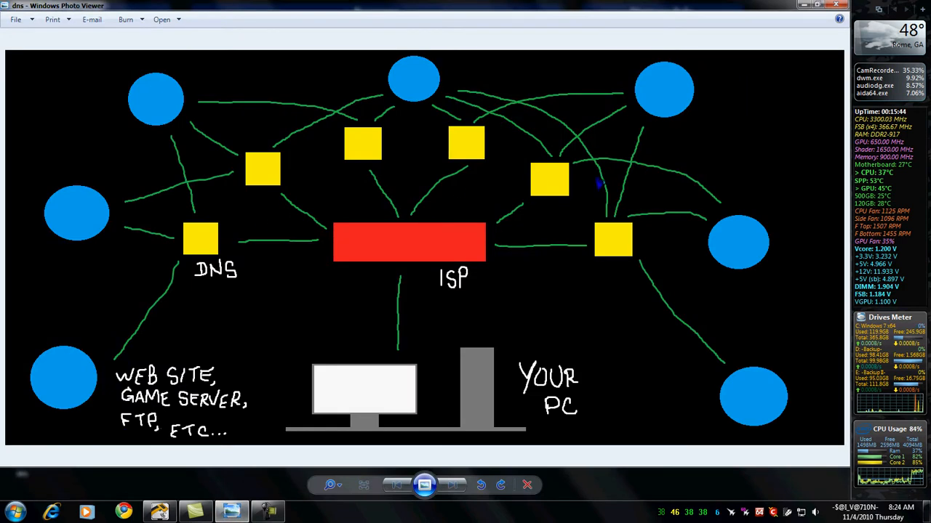
pyautogui.moveTo(516, 329)
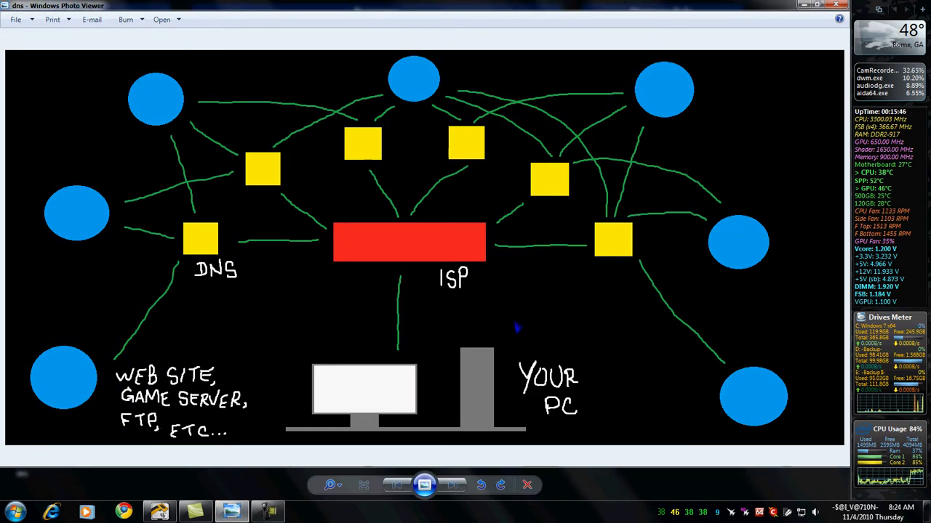
pyautogui.moveTo(274, 303)
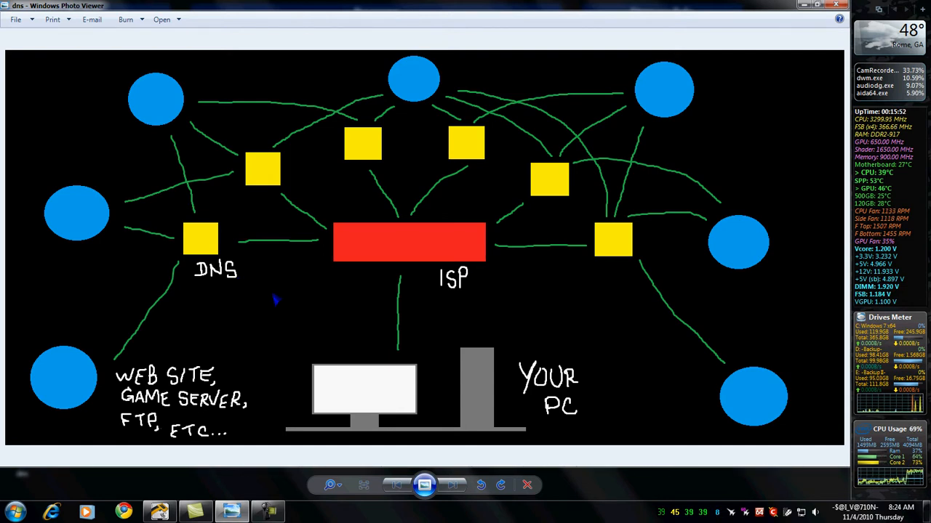
pyautogui.moveTo(476, 381)
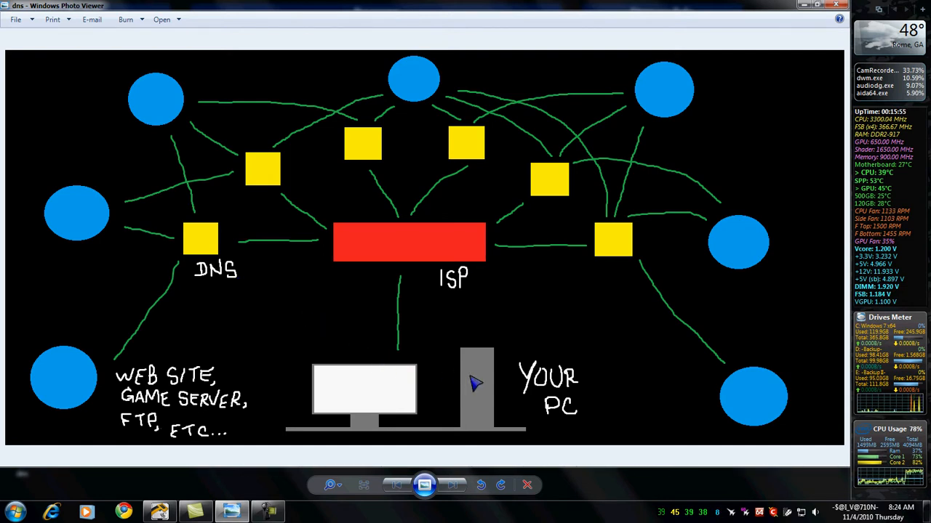
pyautogui.moveTo(526, 389)
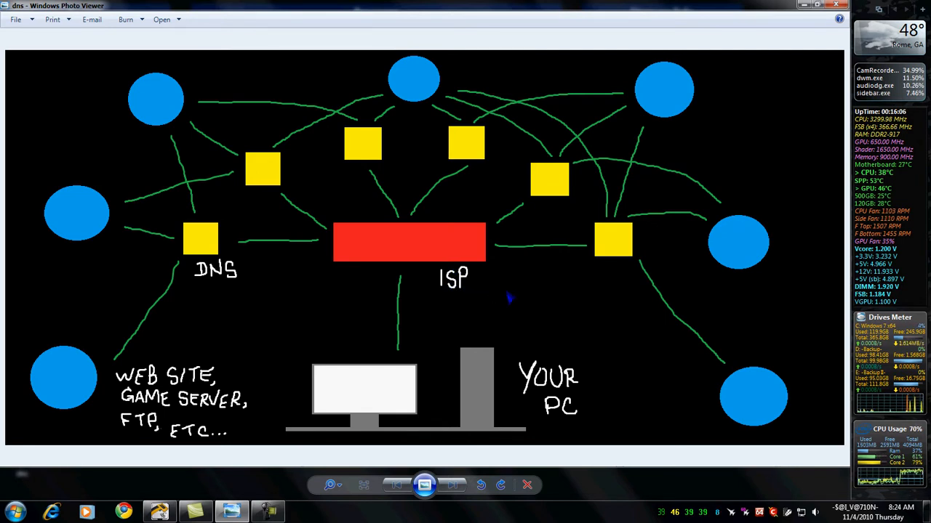
pyautogui.moveTo(419, 240)
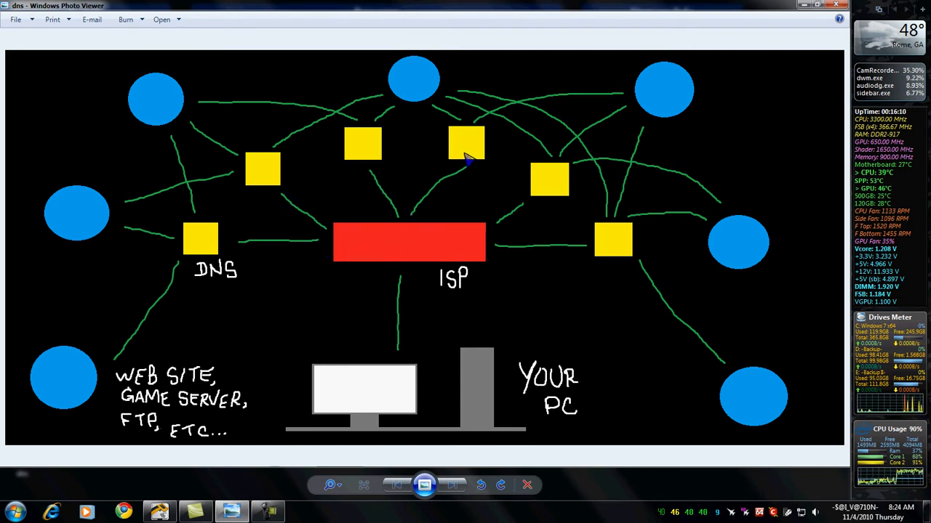
pyautogui.moveTo(211, 250)
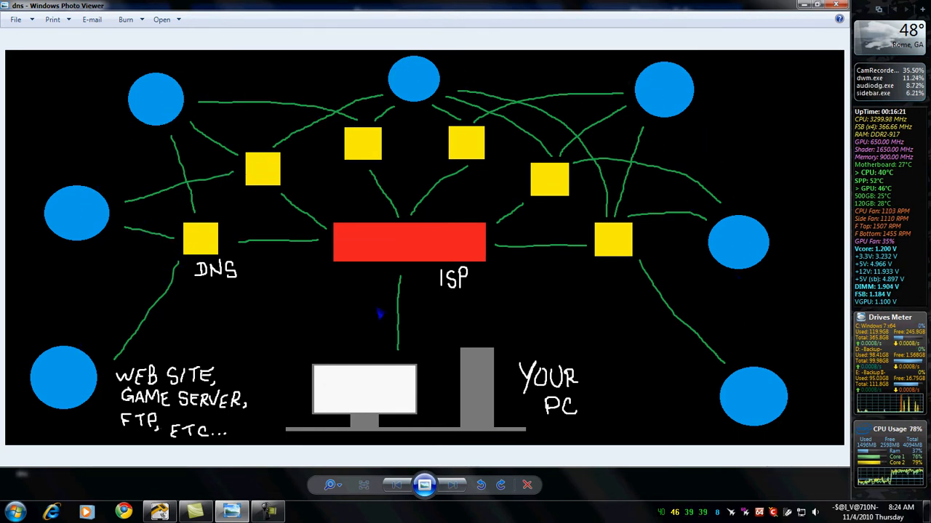
pyautogui.moveTo(447, 326)
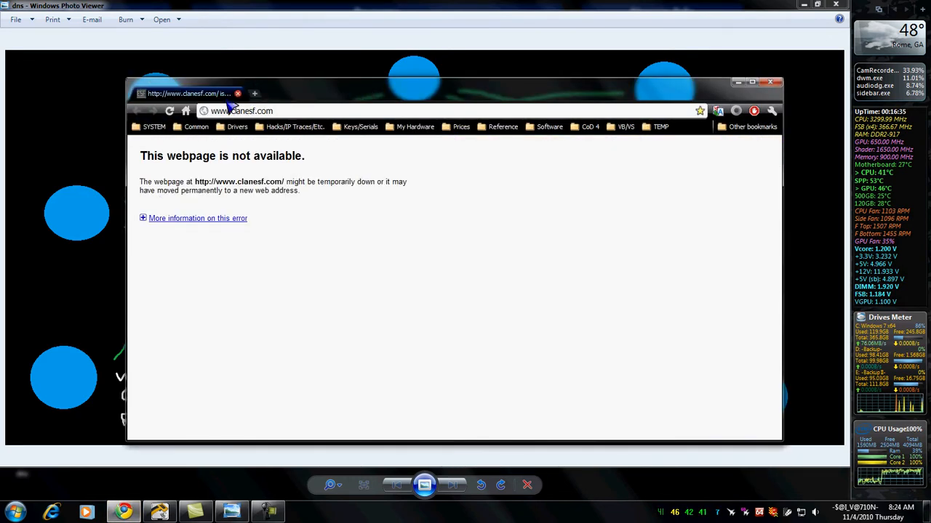
# Reload clanesf.com, then go to google.com from the address bar.
pyautogui.click(242, 111)
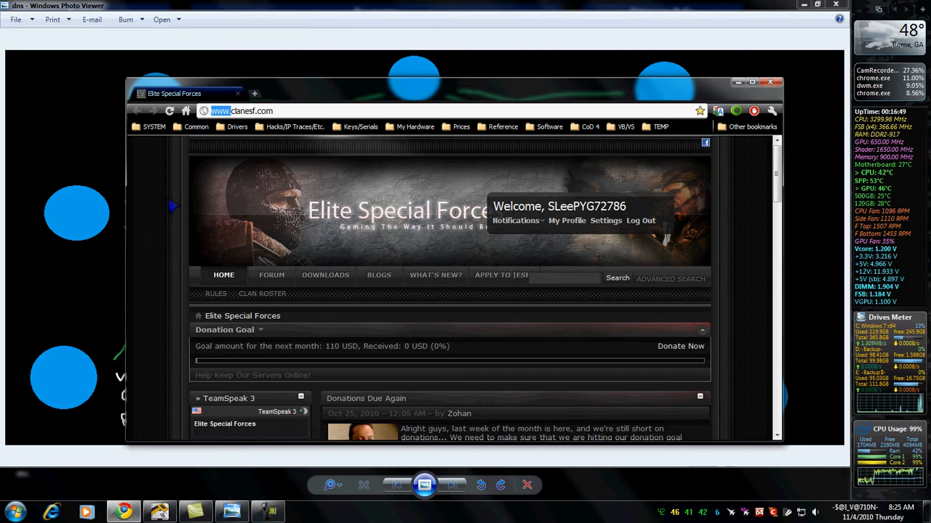
pyautogui.click(254, 110)
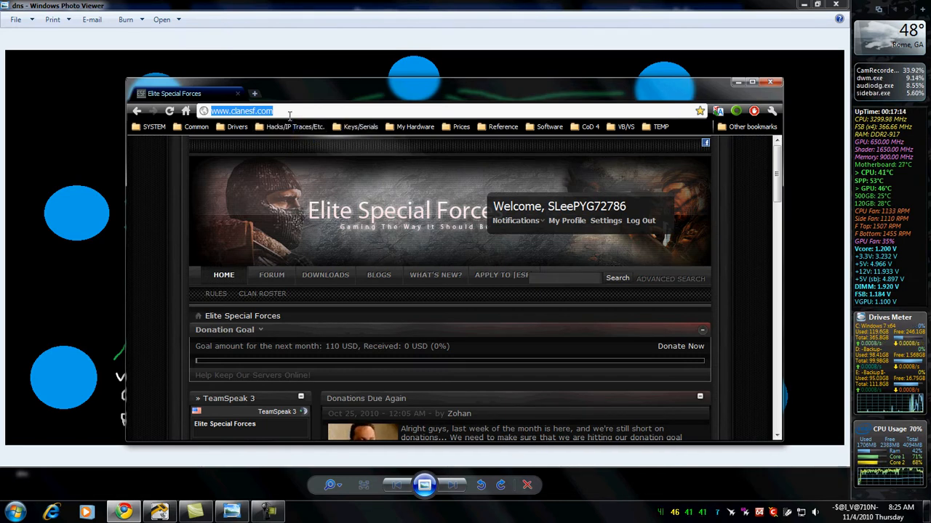
pyautogui.write('google.c')
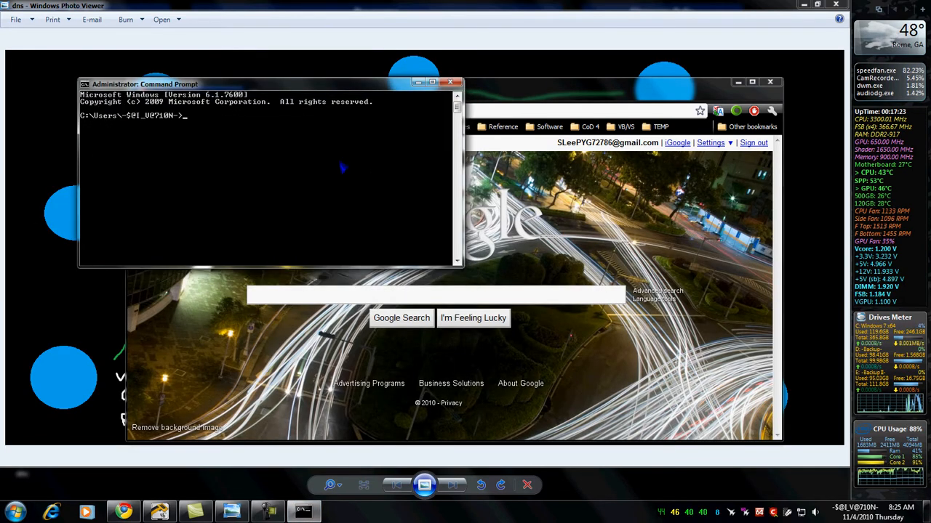
# Ping google.com, load 74.125.45.105 in Chrome, then minimize the browser.
pyautogui.write('ping google.com')
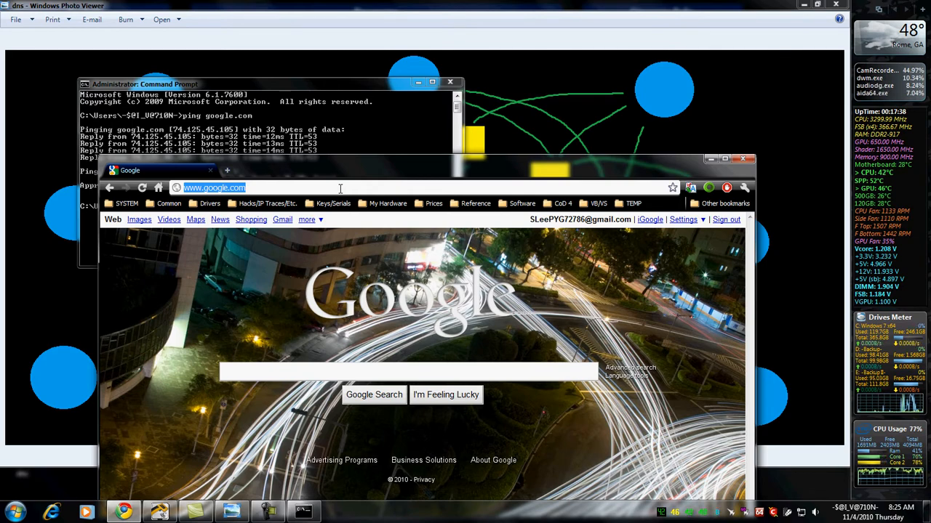
pyautogui.write('74.125.45.105')
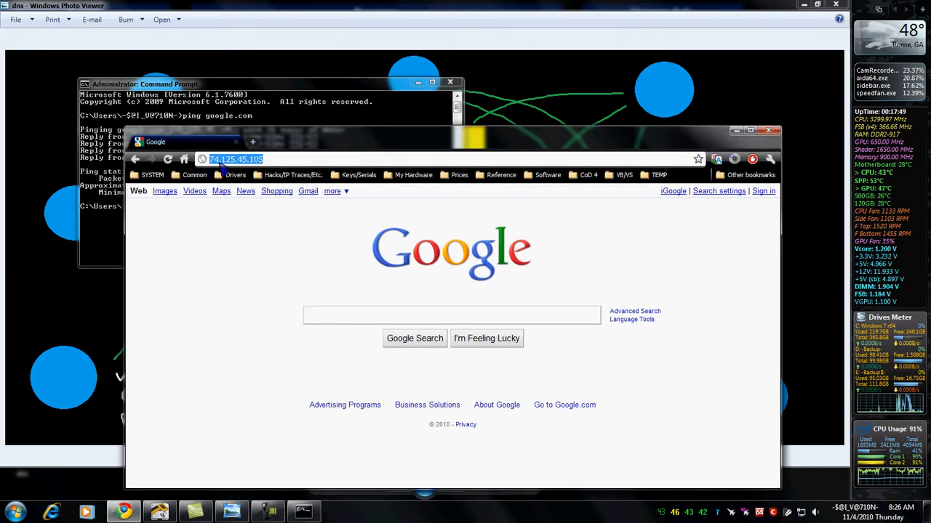
pyautogui.click(252, 141)
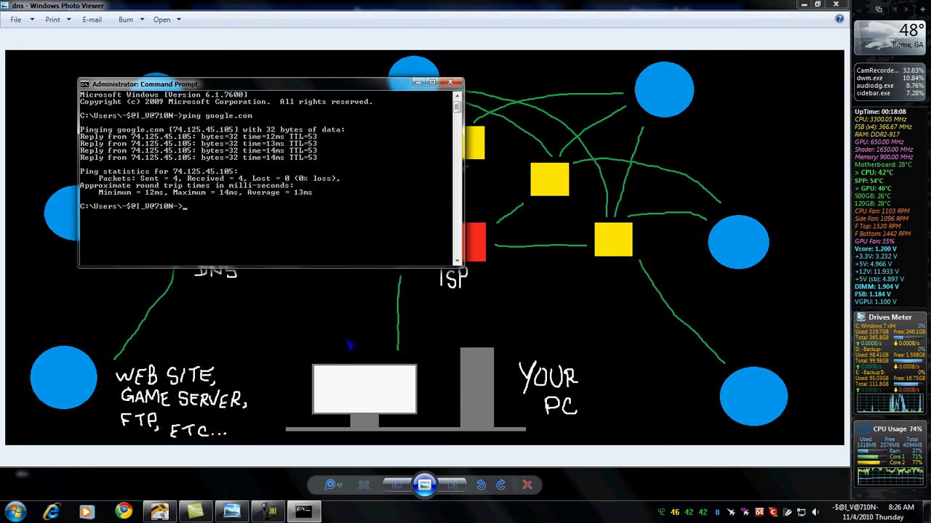
pyautogui.moveTo(377, 361)
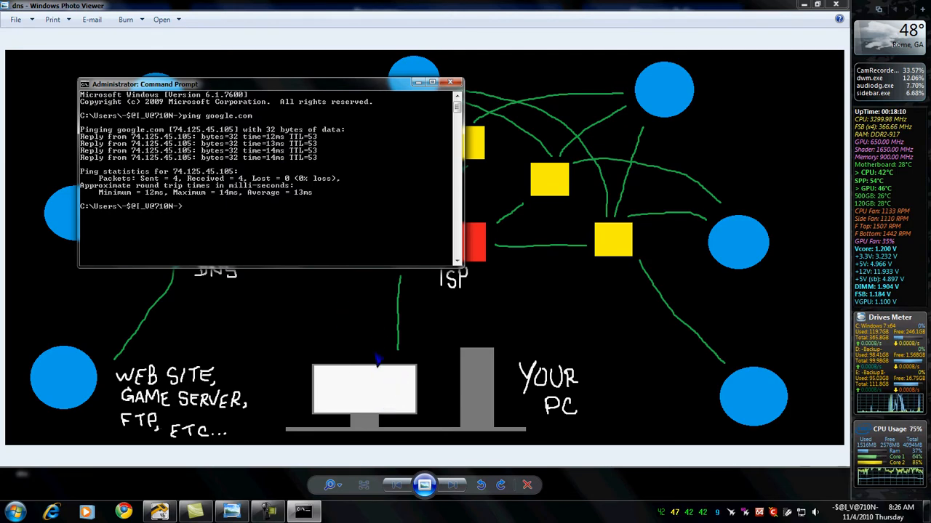
# Bring the DNS and ISP network diagram forward in Windows Photo Viewer.
pyautogui.click(452, 80)
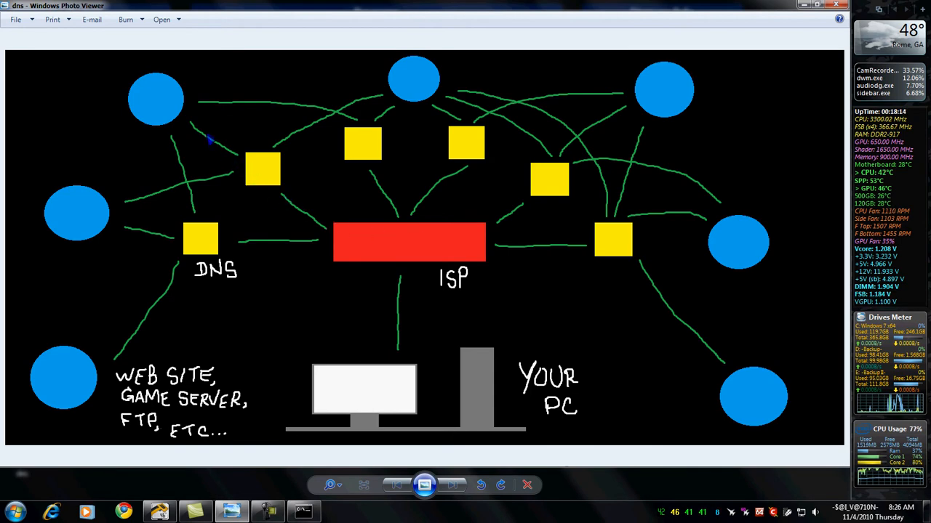
pyautogui.moveTo(400, 410)
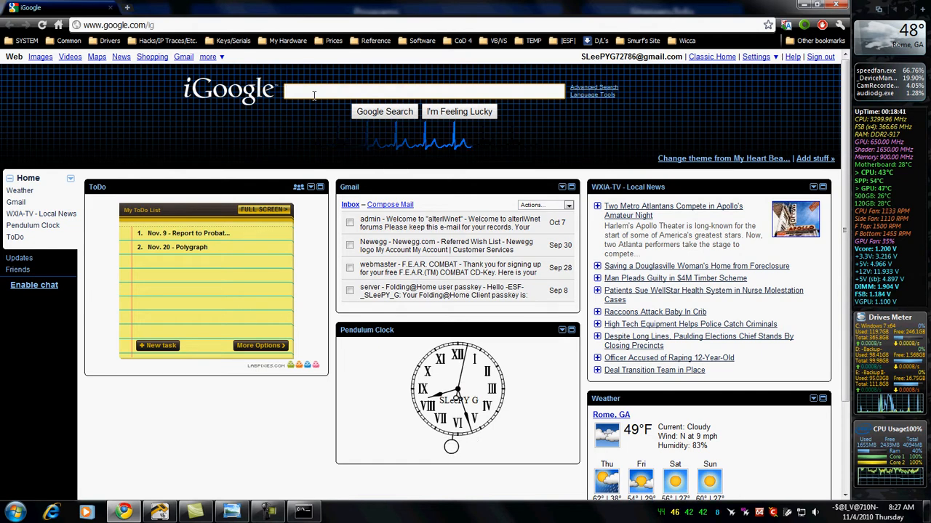
# Search Google for 'dns benchmark' and read GRC's DNS Benchmark how-to-run instructions.
pyautogui.write('dns benchmark')
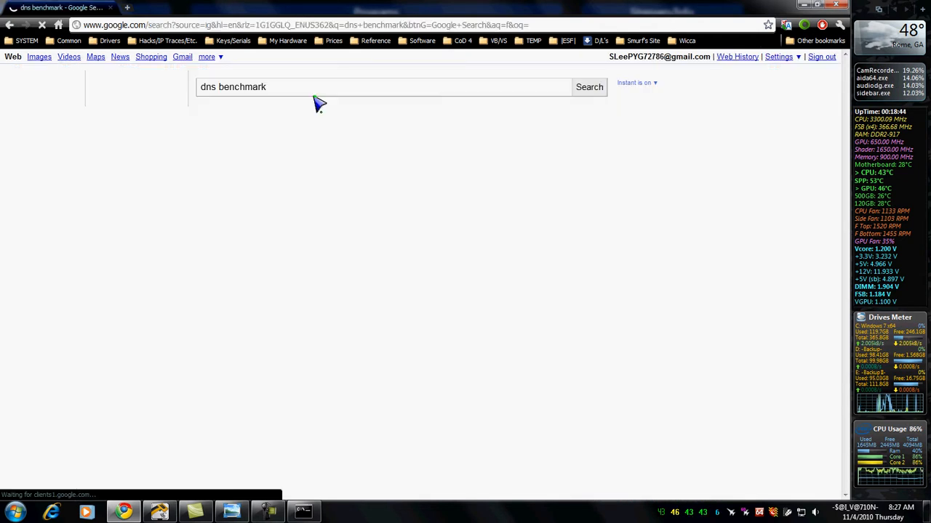
pyautogui.click(589, 88)
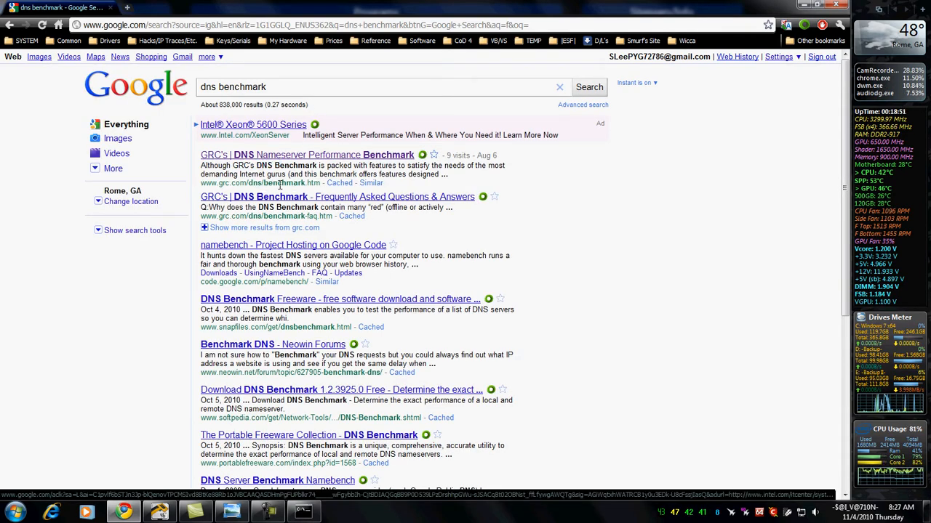
pyautogui.click(307, 154)
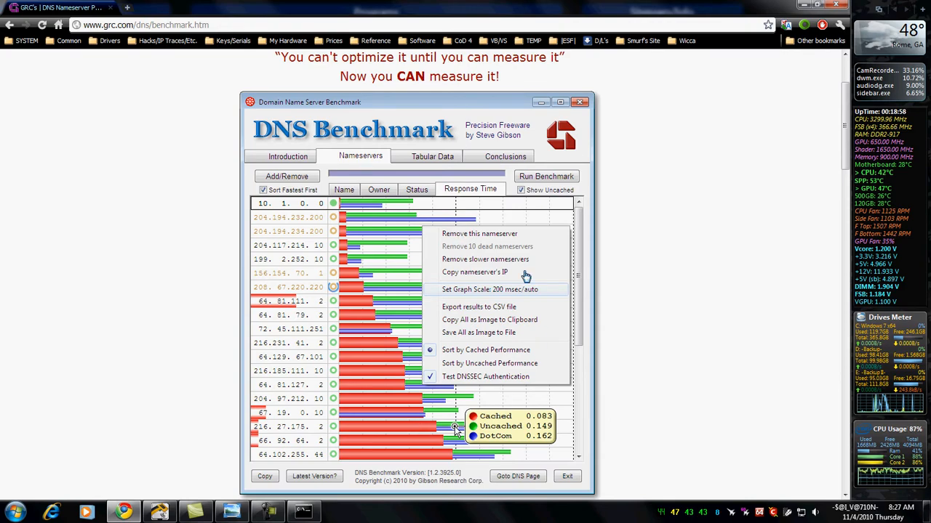
pyautogui.scroll(-3)
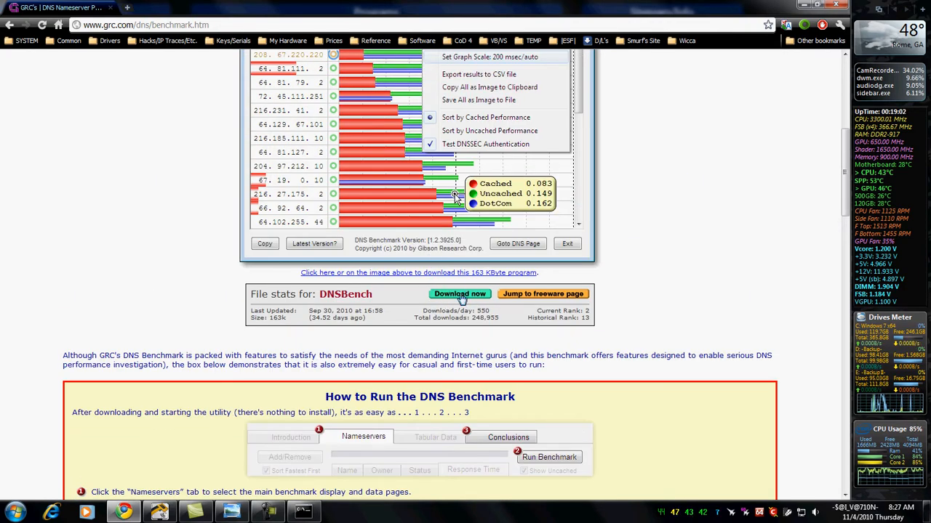
pyautogui.scroll(-3)
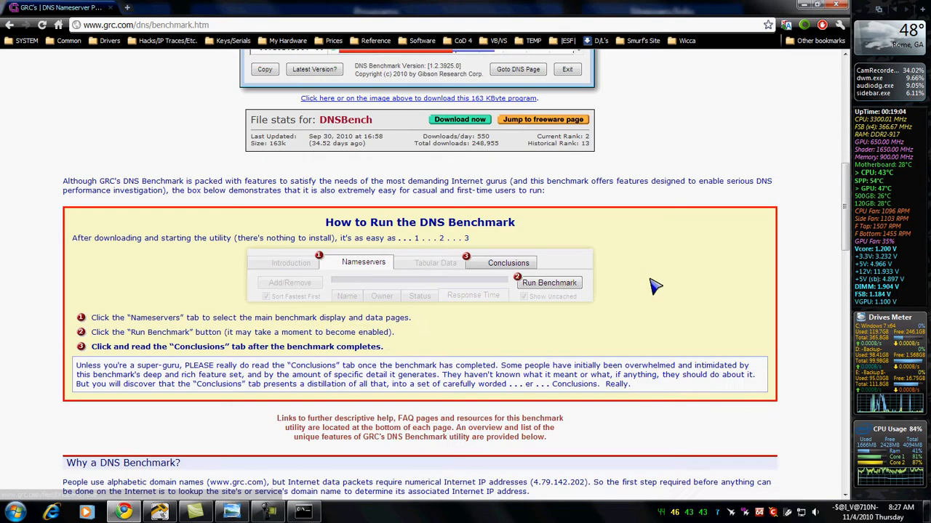
pyautogui.moveTo(483, 277)
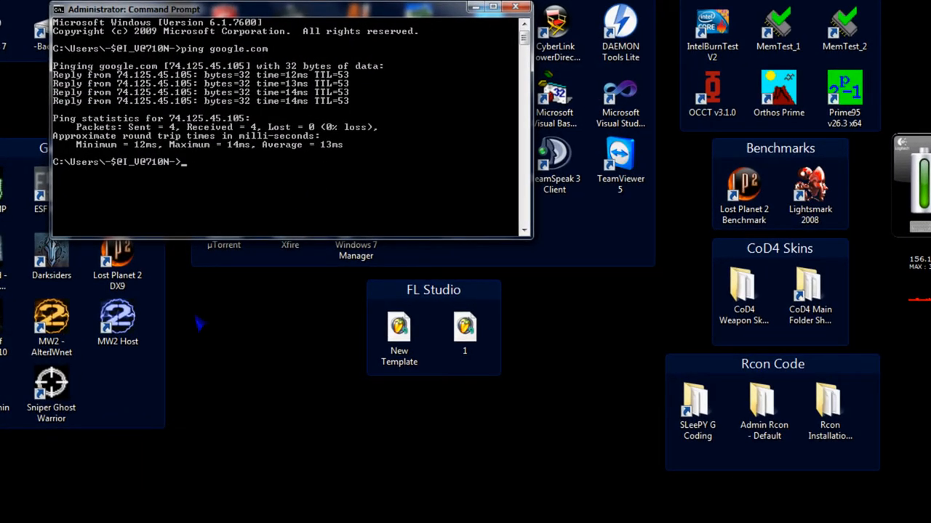
pyautogui.moveTo(202, 326)
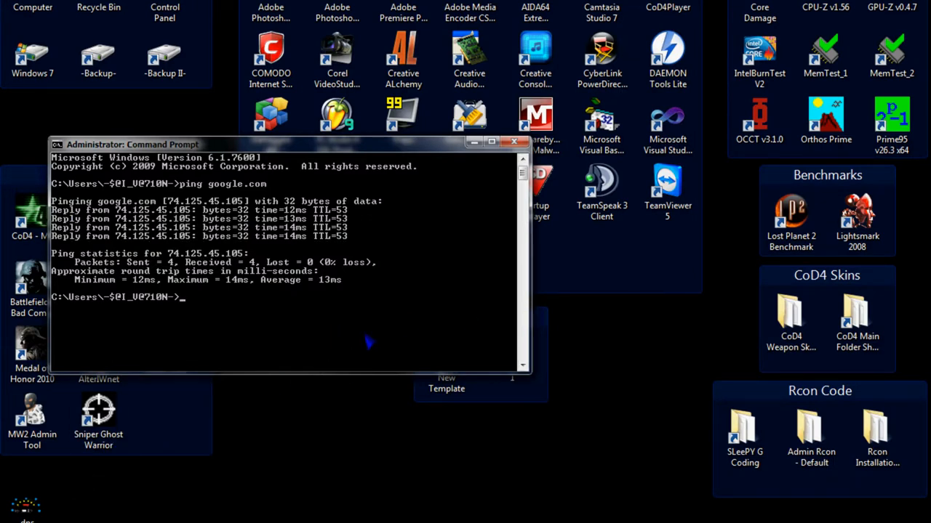
# Ping google.com again to compare averages, then head to Network and Sharing Center.
pyautogui.write('ping google.com')
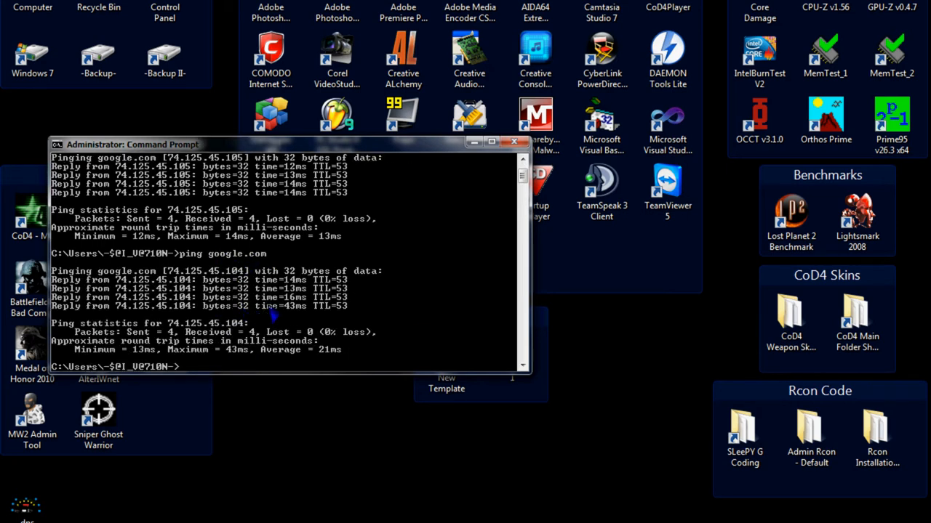
pyautogui.moveTo(375, 308)
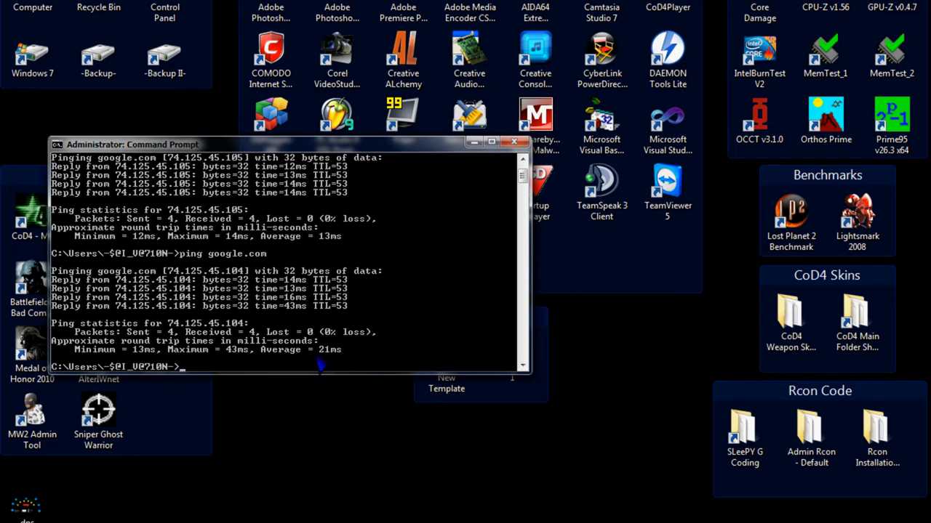
pyautogui.moveTo(373, 364)
pyautogui.write('ping google.com')
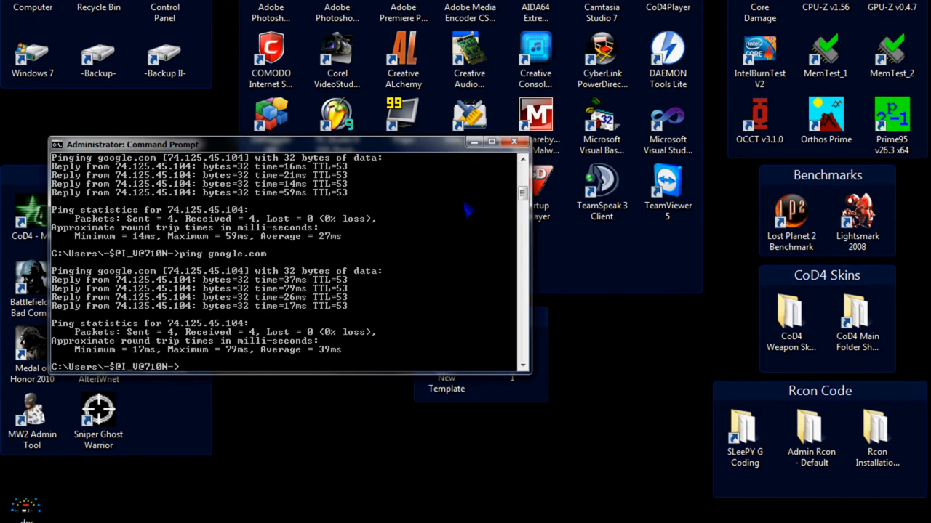
pyautogui.click(515, 141)
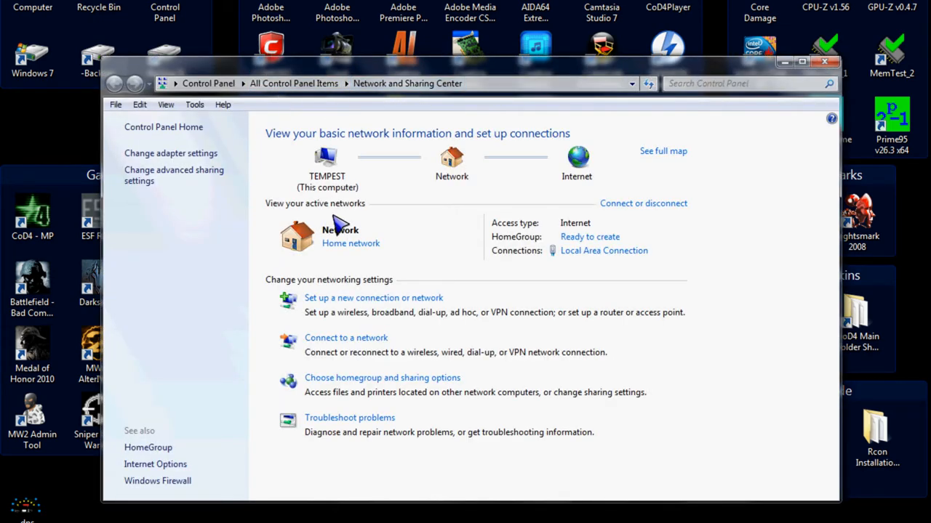
pyautogui.moveTo(435, 230)
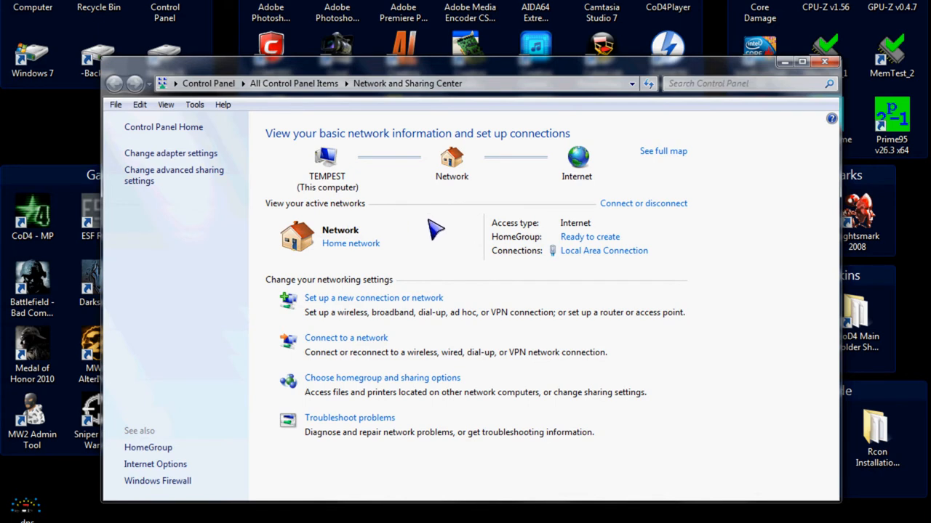
pyautogui.moveTo(448, 240)
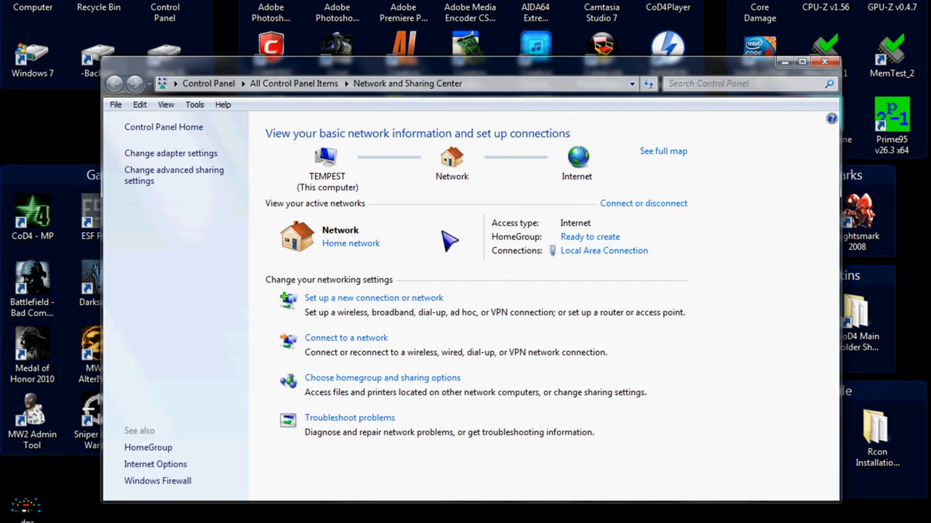
pyautogui.moveTo(506, 250)
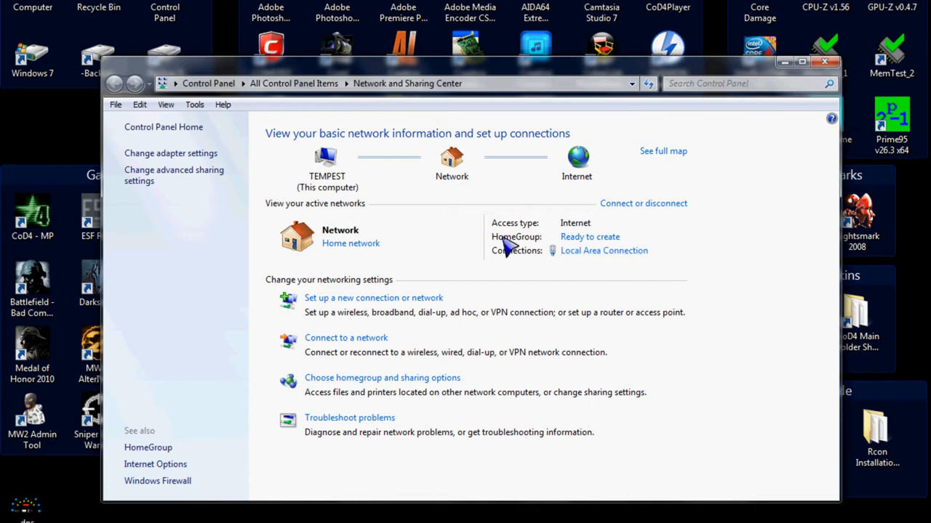
pyautogui.moveTo(589, 256)
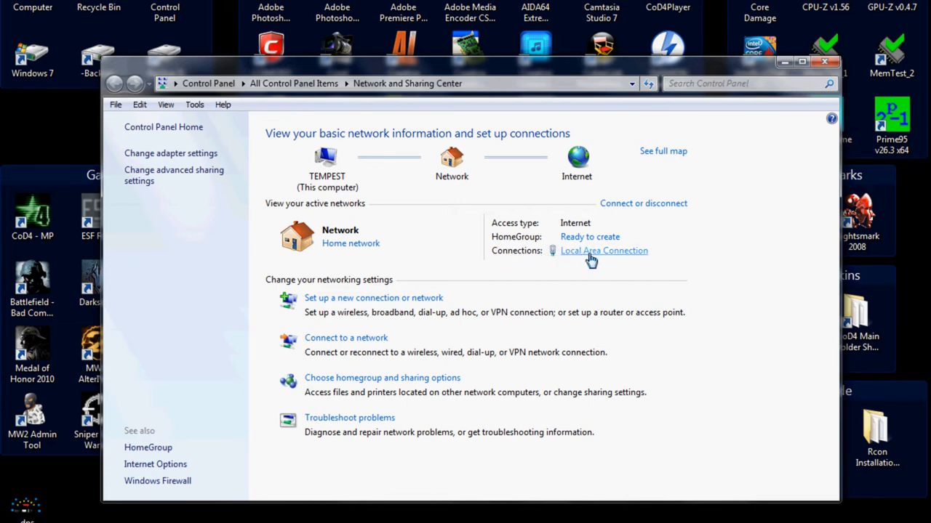
# Show the Local Area Connection Status from Network and Sharing Center.
pyautogui.click(603, 250)
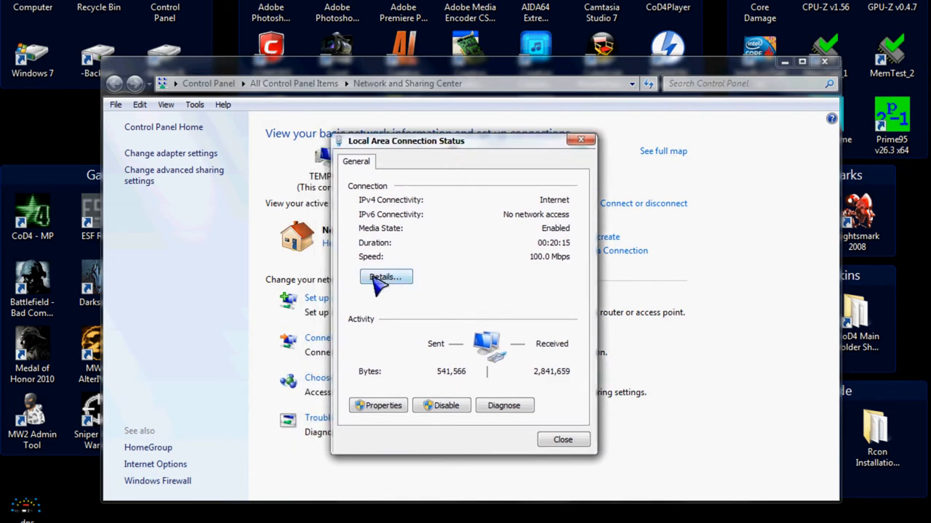
# View connection details and highlight DNS servers 4.2.2.4, 4.2.2.2, 4.2.2.6 and 4.2.2.1.
pyautogui.click(385, 276)
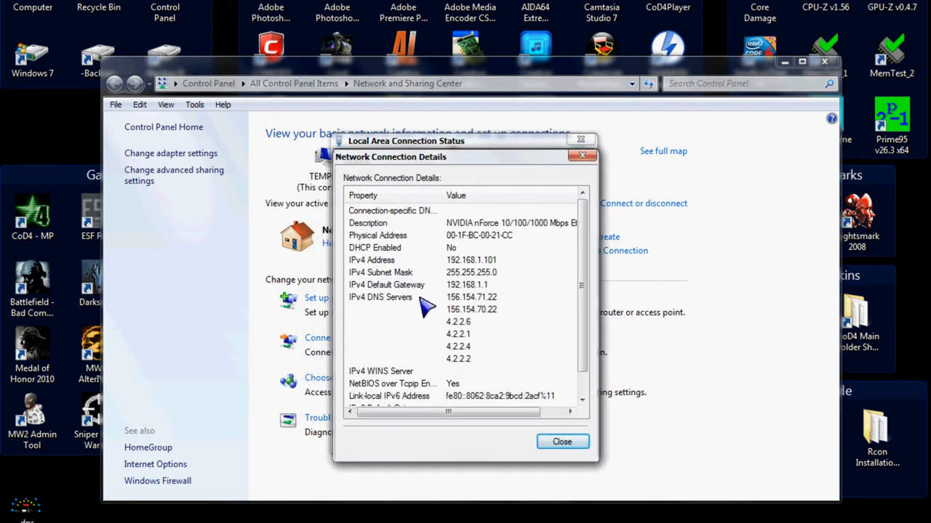
pyautogui.click(458, 346)
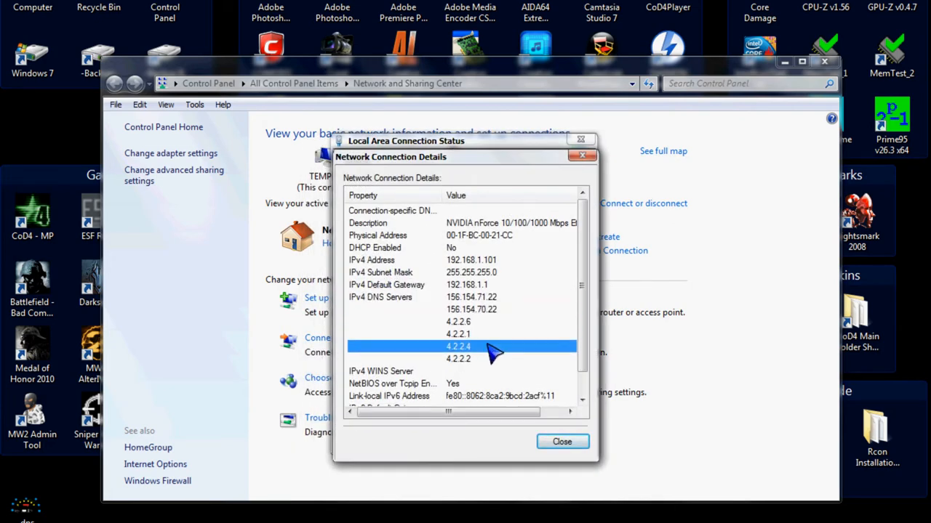
pyautogui.click(458, 358)
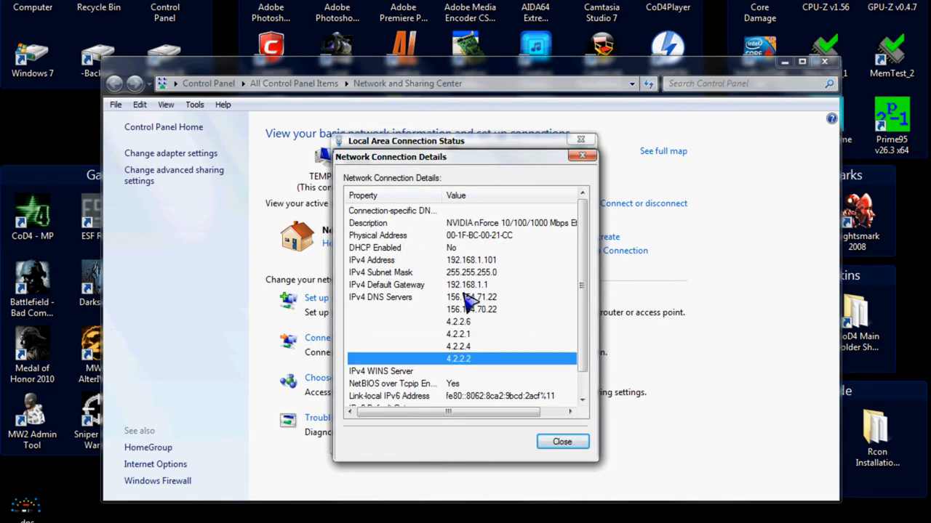
pyautogui.click(456, 322)
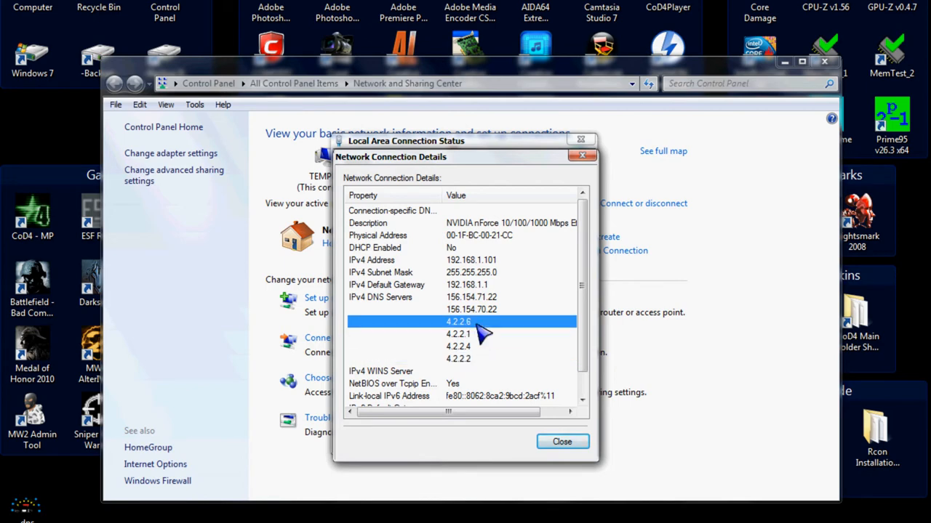
pyautogui.click(460, 333)
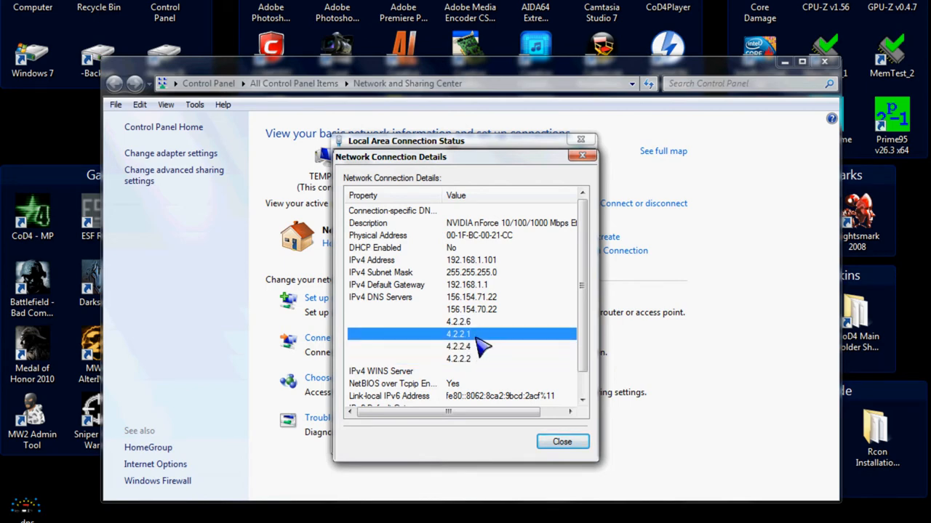
pyautogui.click(473, 360)
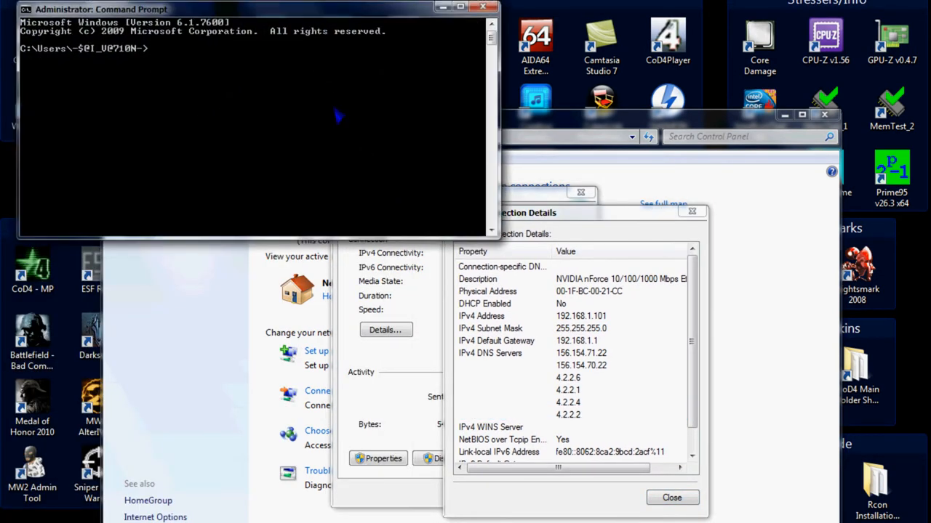
# Ping DNS server 4.2.2.6, averaging 12ms with no loss.
pyautogui.write('ping')
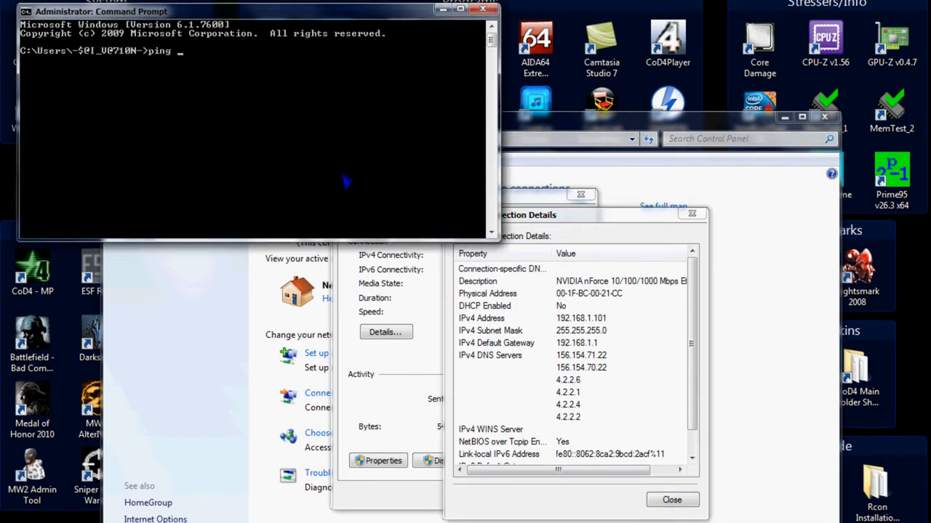
pyautogui.write('4.2.26')
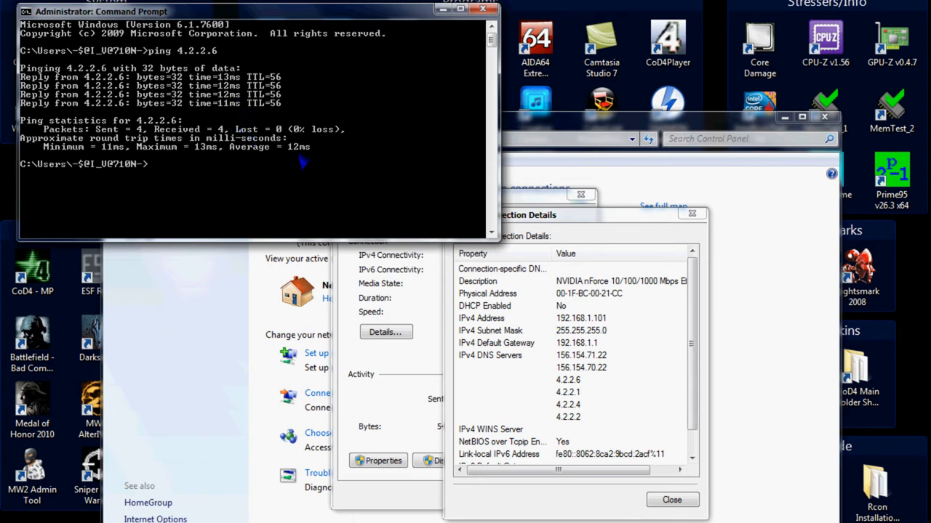
pyautogui.click(580, 355)
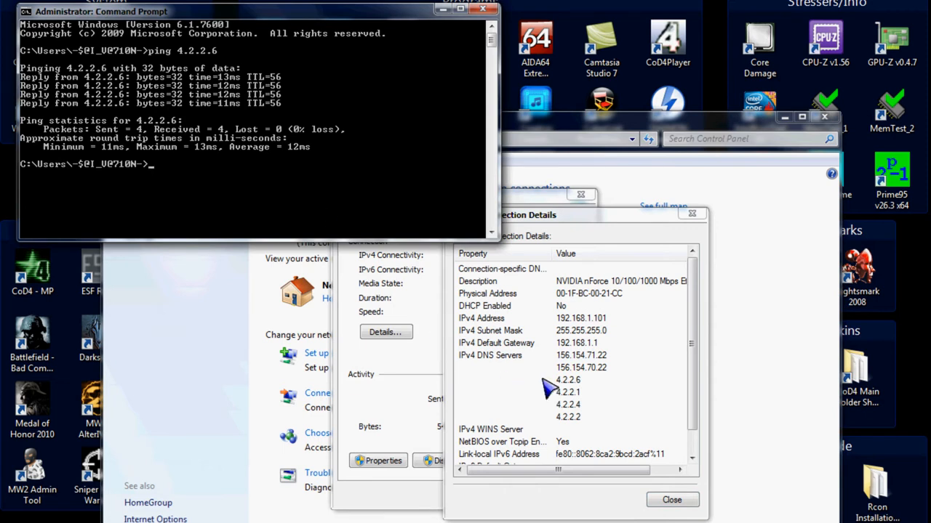
pyautogui.click(580, 368)
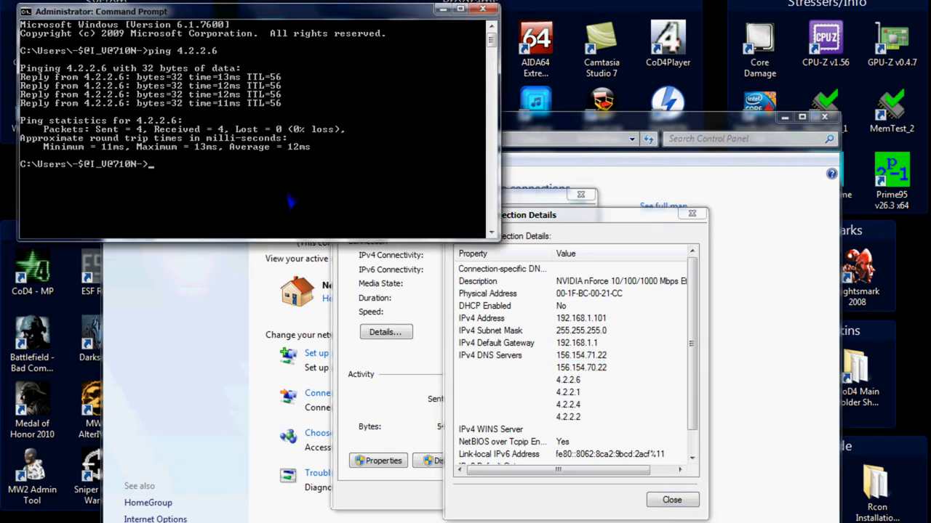
# Ping 156.154.71.22, averaging 30ms, then bring the connection details forward.
pyautogui.write('ping 156.')
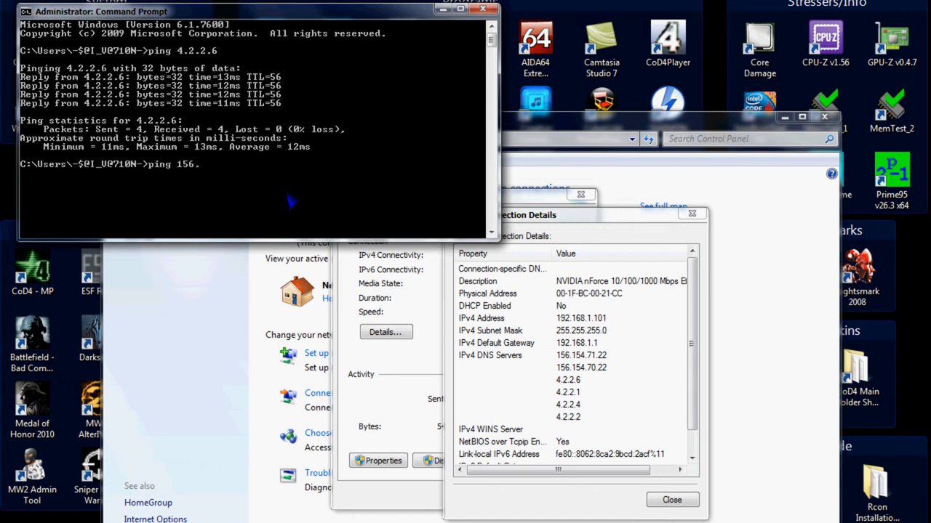
pyautogui.write('154.71.22')
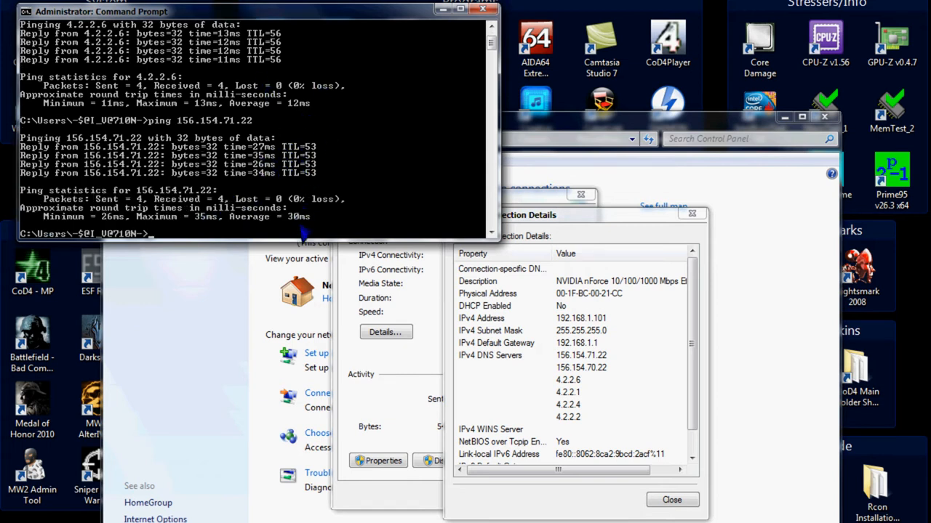
pyautogui.moveTo(386, 221)
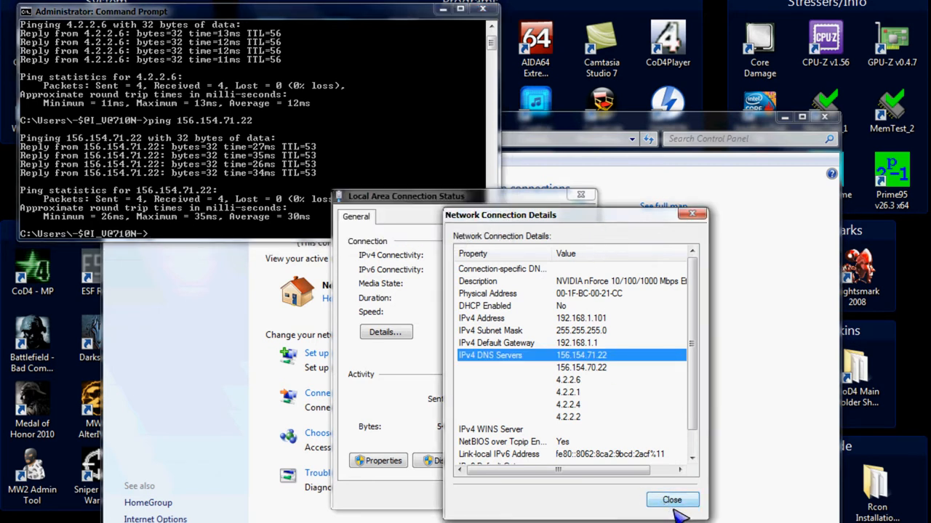
pyautogui.moveTo(582, 381)
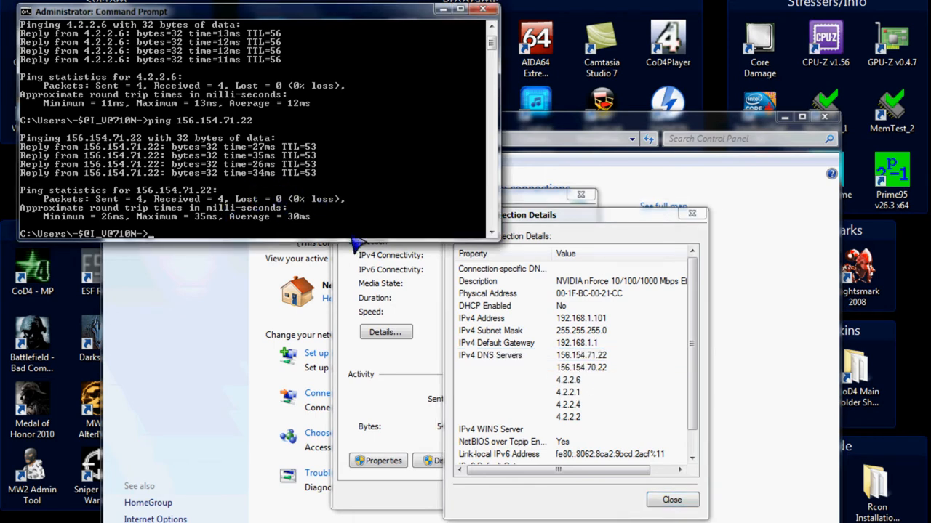
pyautogui.click(596, 366)
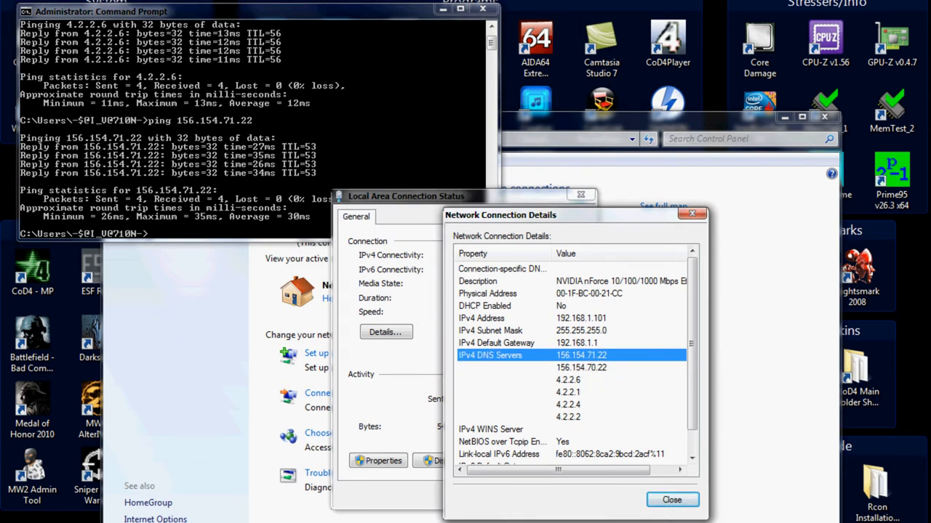
pyautogui.moveTo(561, 353)
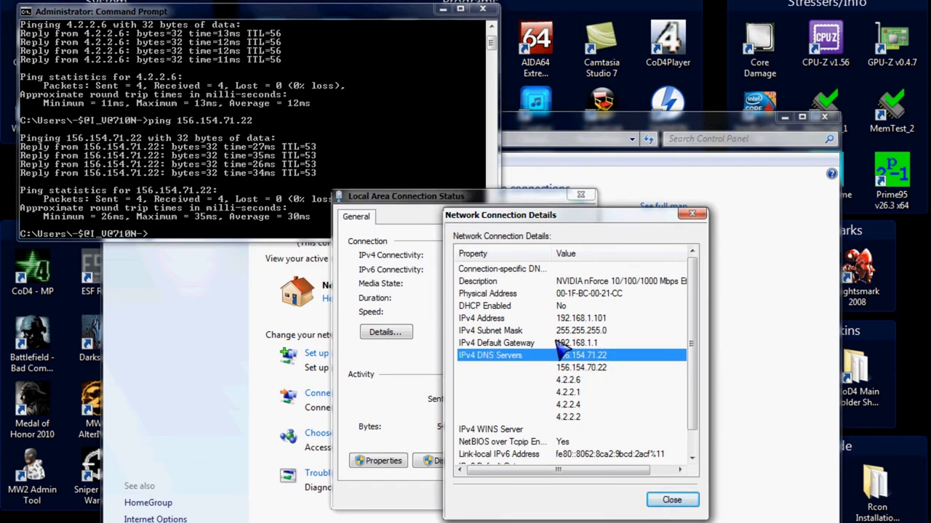
pyautogui.moveTo(556, 372)
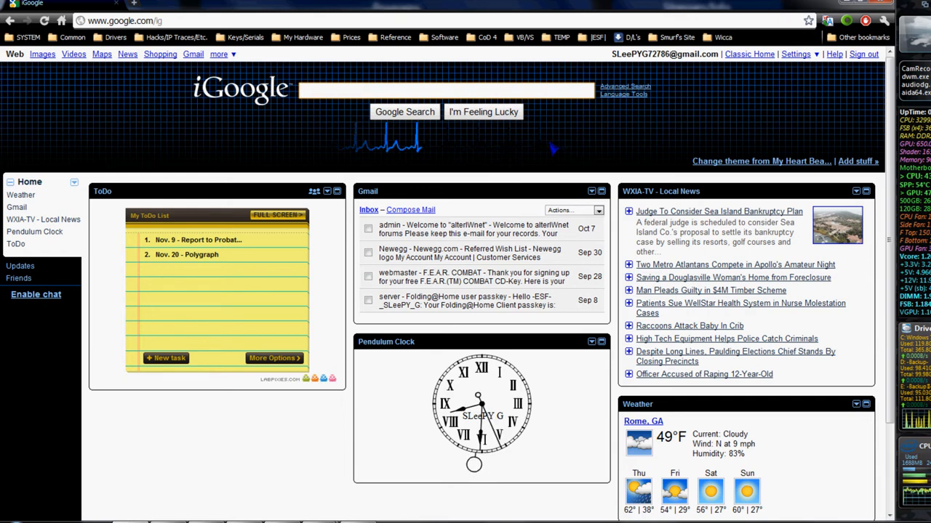
# Search Google for 'opendns', then enter 'dns' in the search box.
pyautogui.write('opendns')
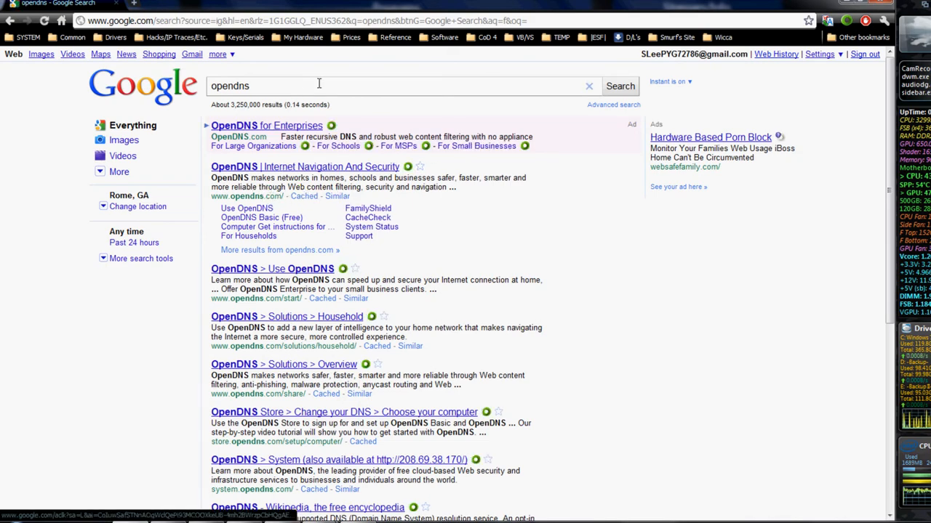
pyautogui.write('dns')
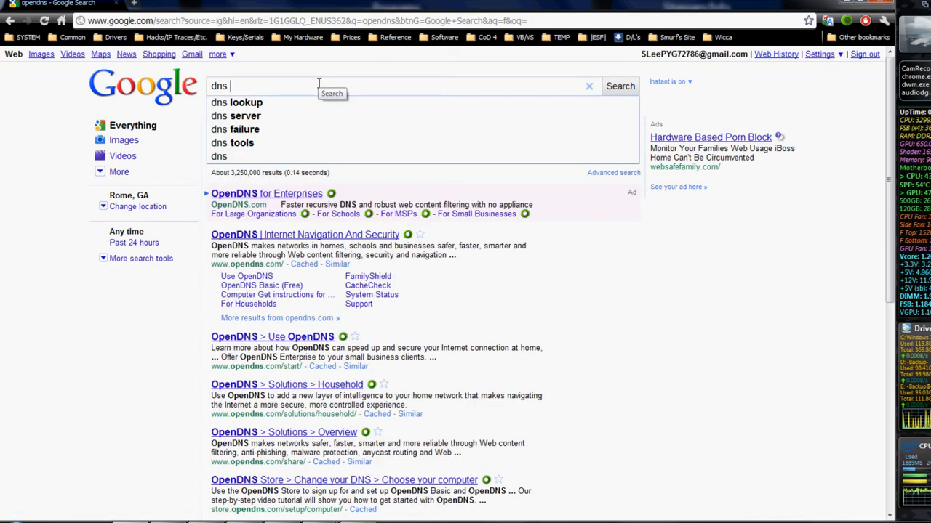
pyautogui.click(235, 102)
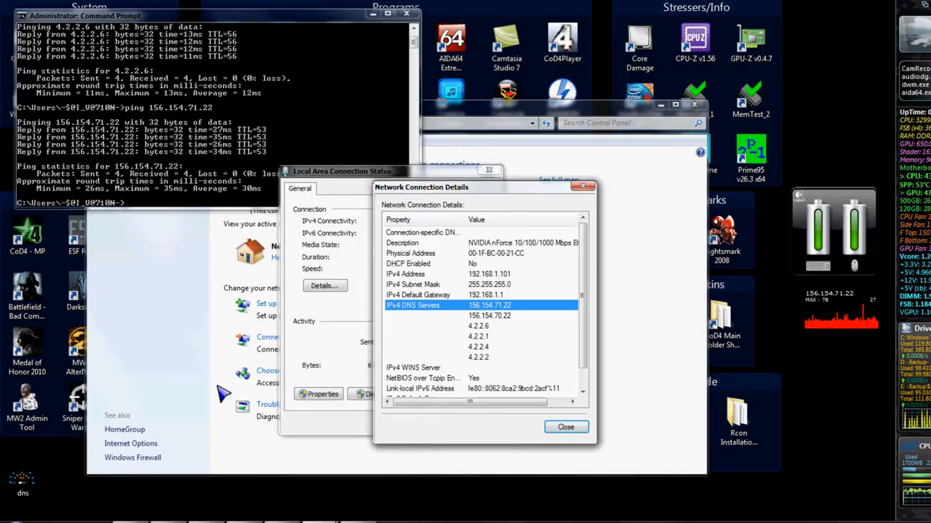
# Show Local Area Connection Properties and read Client for Microsoft Networks and IPv4 descriptions.
pyautogui.click(566, 427)
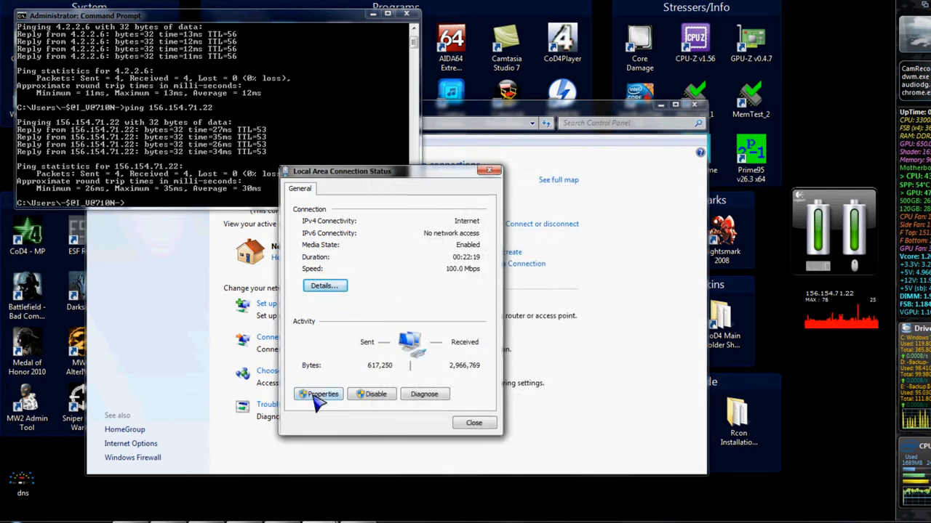
pyautogui.click(319, 394)
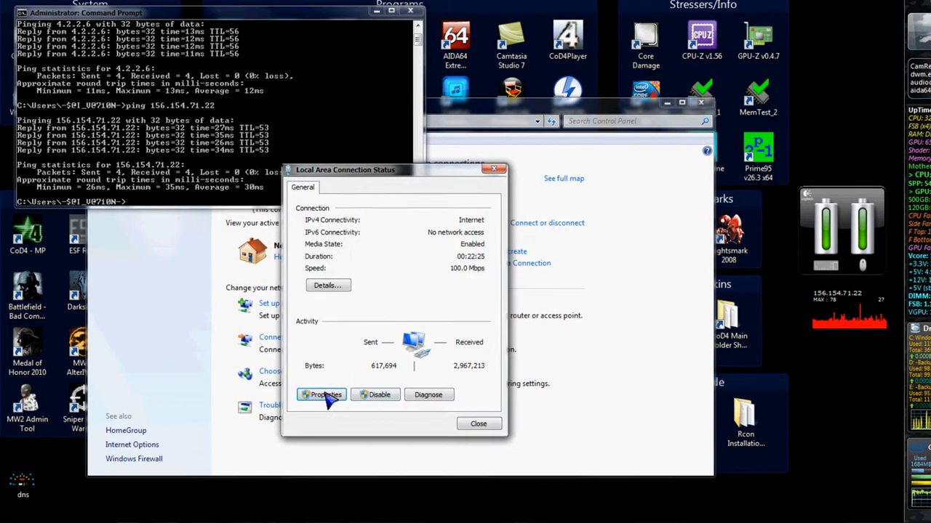
pyautogui.click(320, 395)
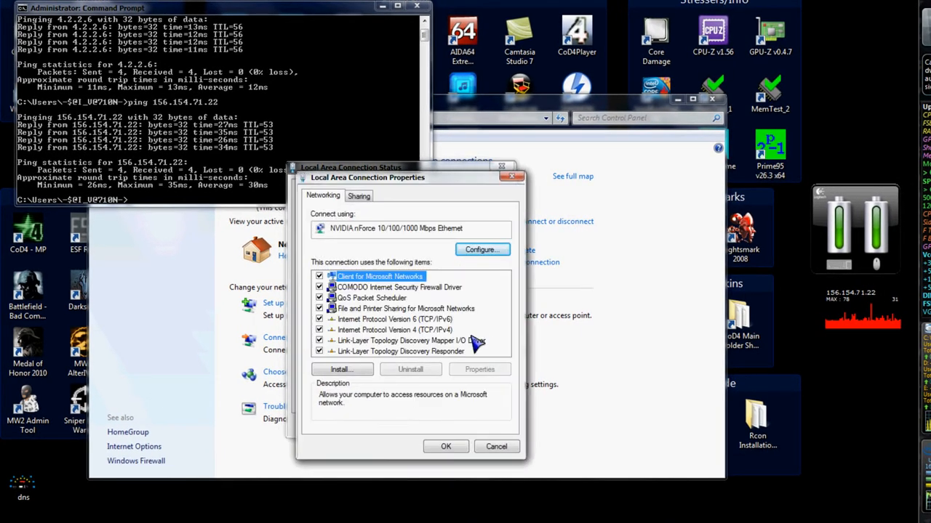
pyautogui.click(389, 329)
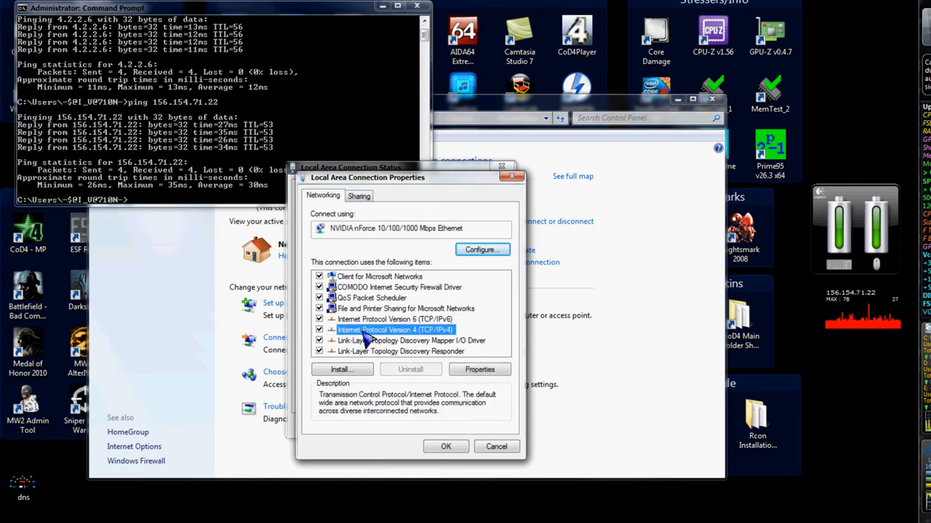
pyautogui.moveTo(450, 337)
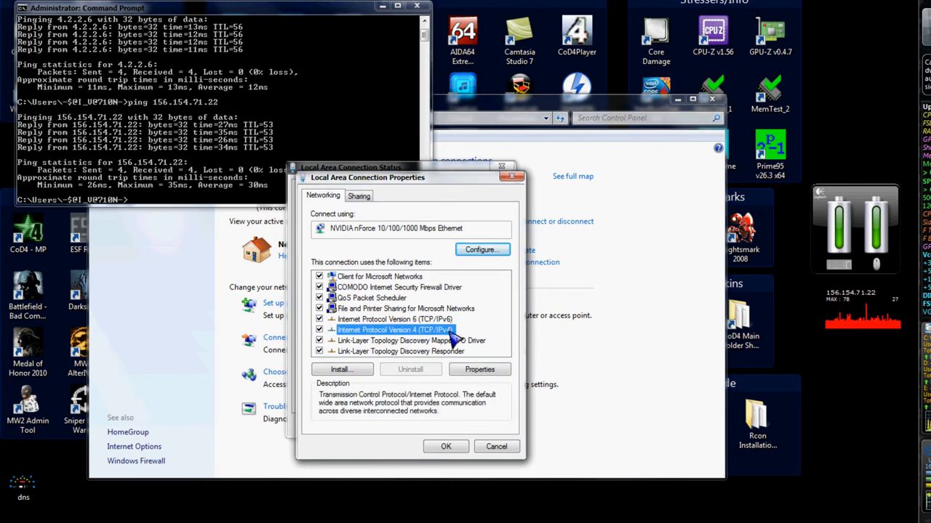
# Compare the IPv6 and IPv4 entries, then go into the IPv4 protocol settings.
pyautogui.click(396, 320)
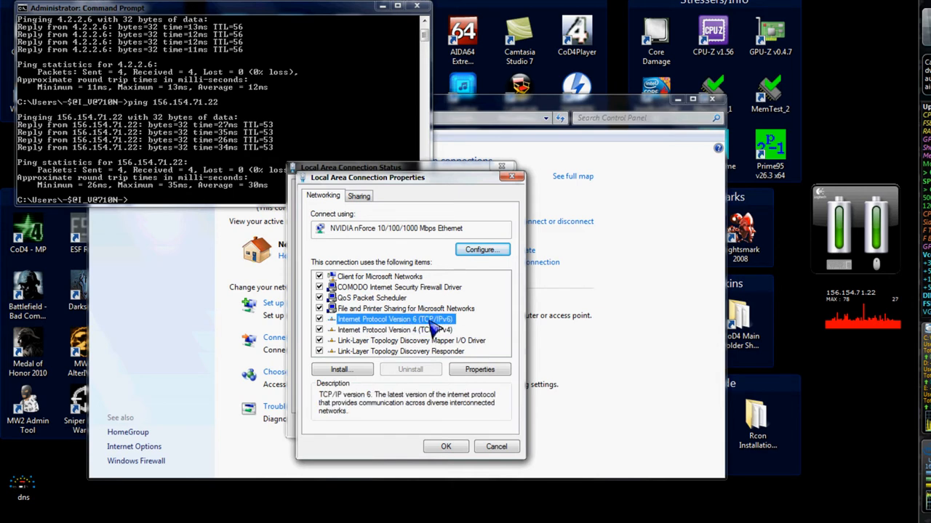
pyautogui.click(391, 329)
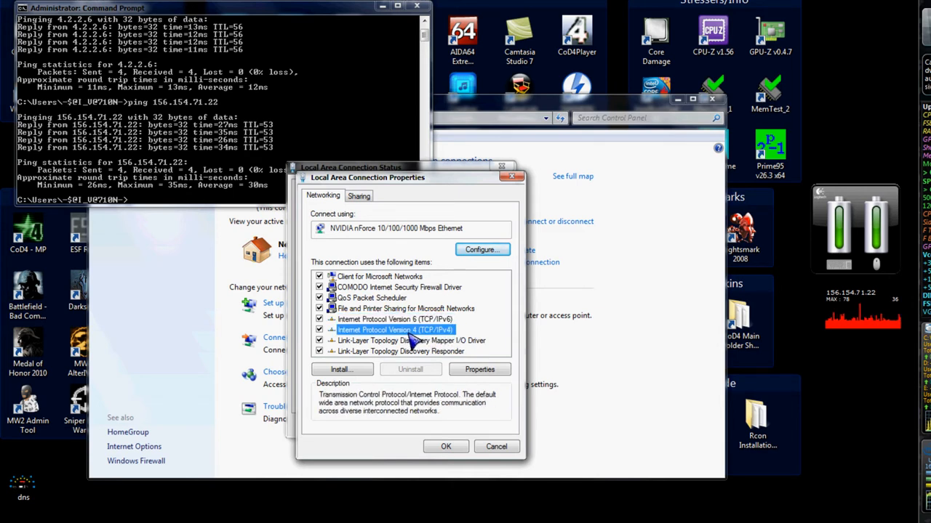
pyautogui.click(391, 318)
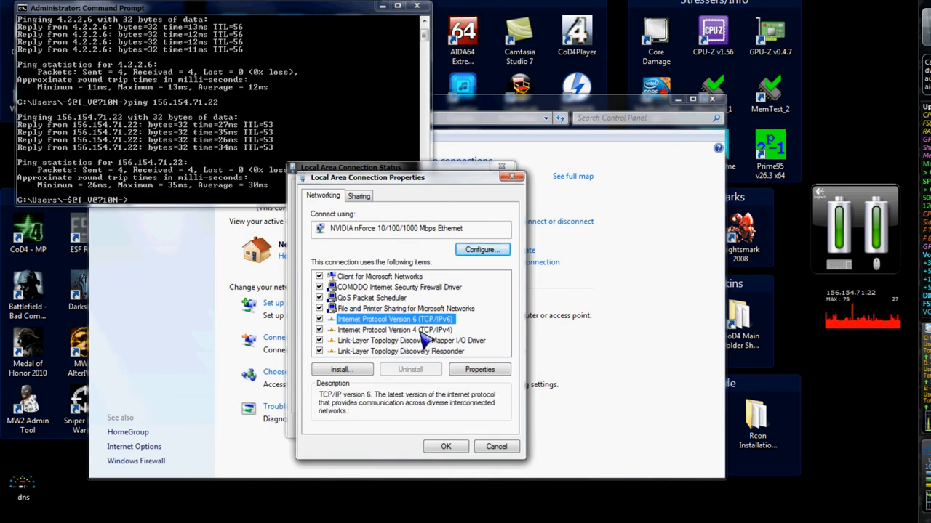
pyautogui.click(480, 369)
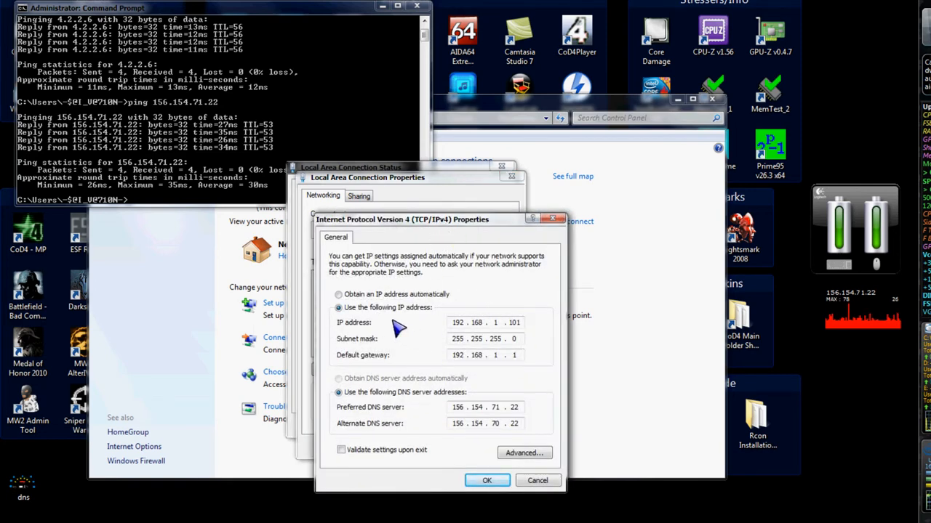
pyautogui.moveTo(343, 308)
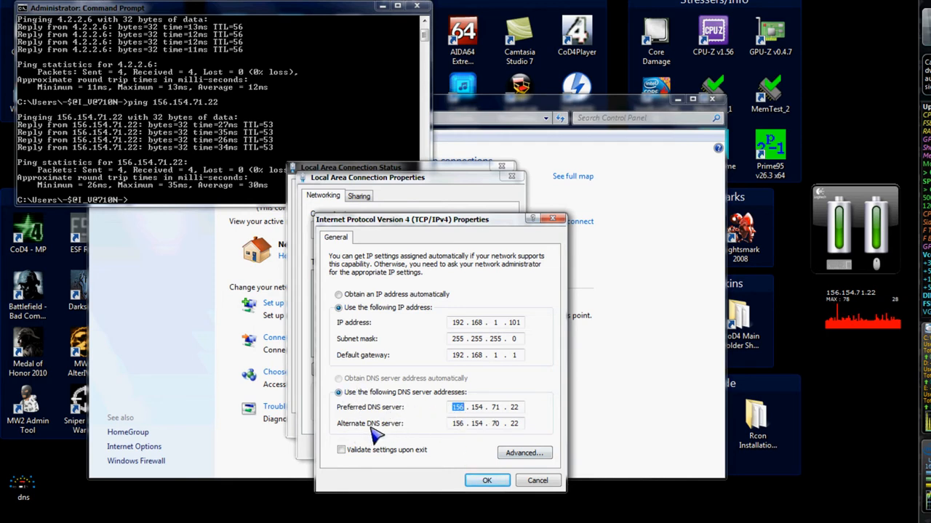
pyautogui.moveTo(449, 454)
pyautogui.write('ping')
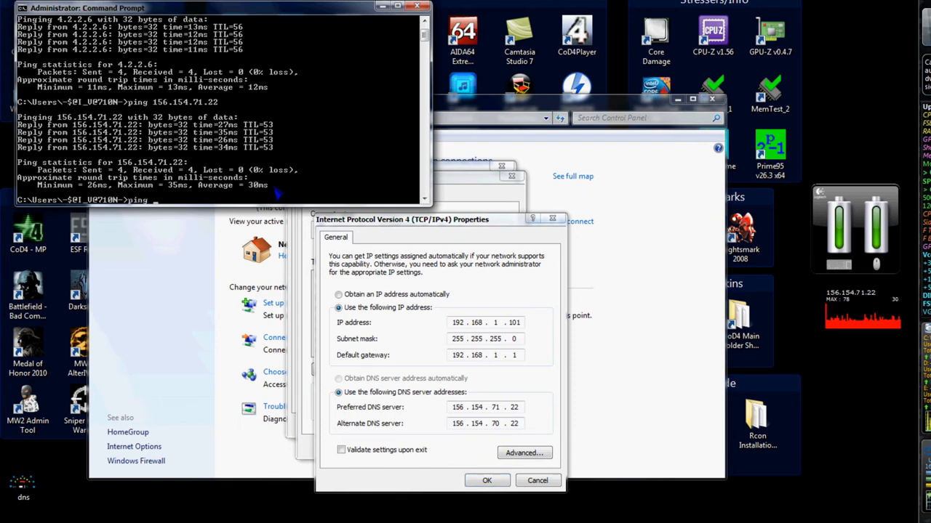
# Enter the custom DNS server address 156.154.7x.22 in the IPv4 properties.
pyautogui.write('156.154.7')
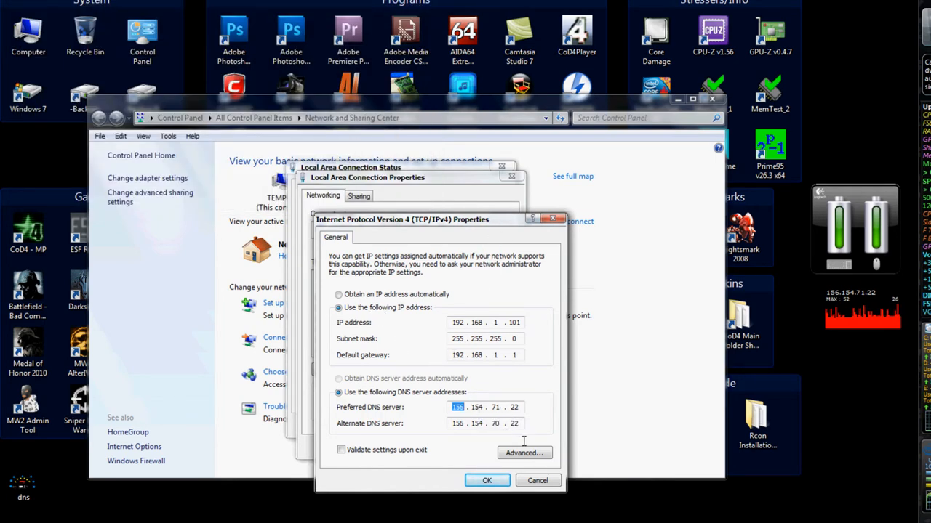
# Review the advanced DNS list (156.154.71.22, 156.154.70.22, 4.2.2.6, 4.2.2.1) and confirm the IPv4 settings.
pyautogui.click(523, 454)
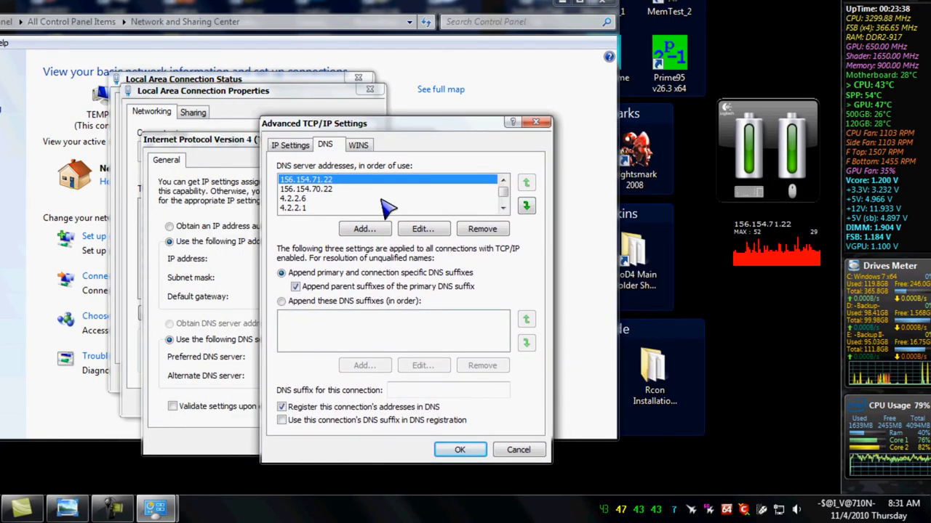
pyautogui.moveTo(366, 226)
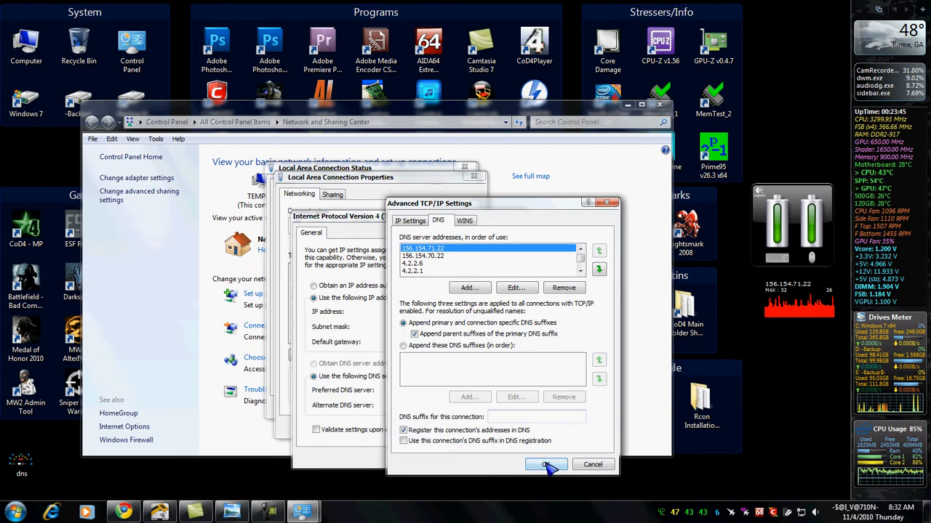
pyautogui.click(547, 465)
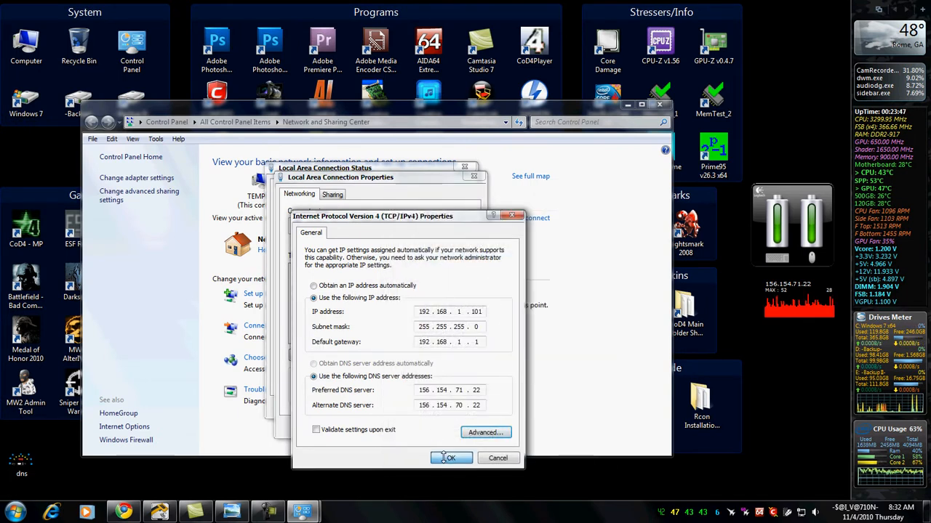
pyautogui.click(451, 458)
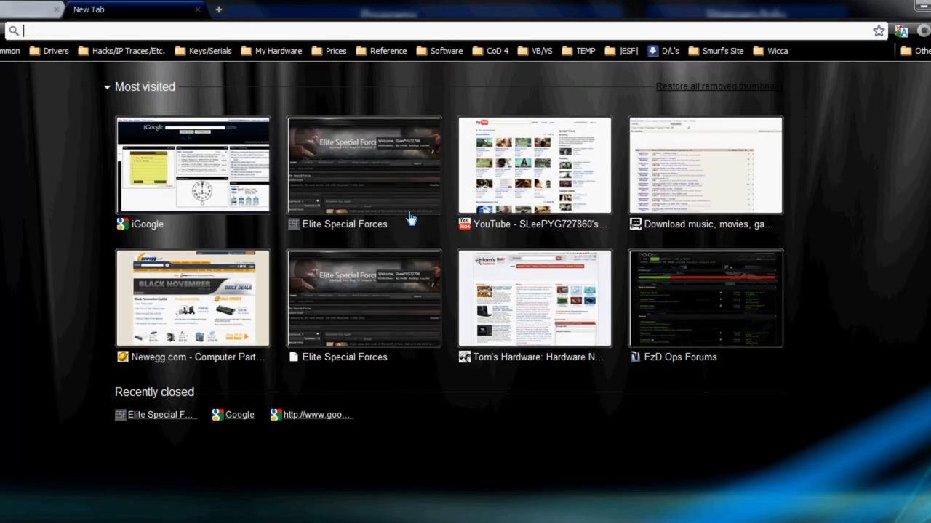
# Close Google Chrome to return to the Windows 7 desktop.
pyautogui.click(364, 165)
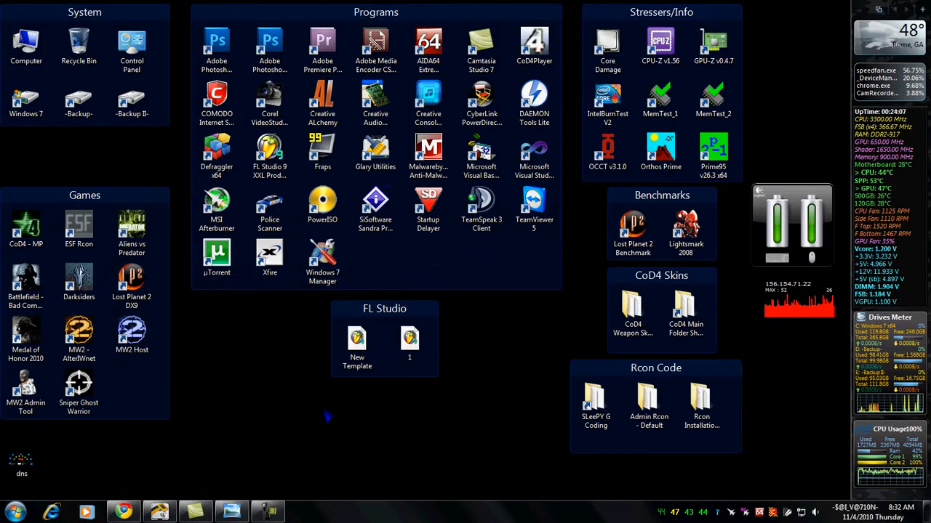
pyautogui.moveTo(322, 422)
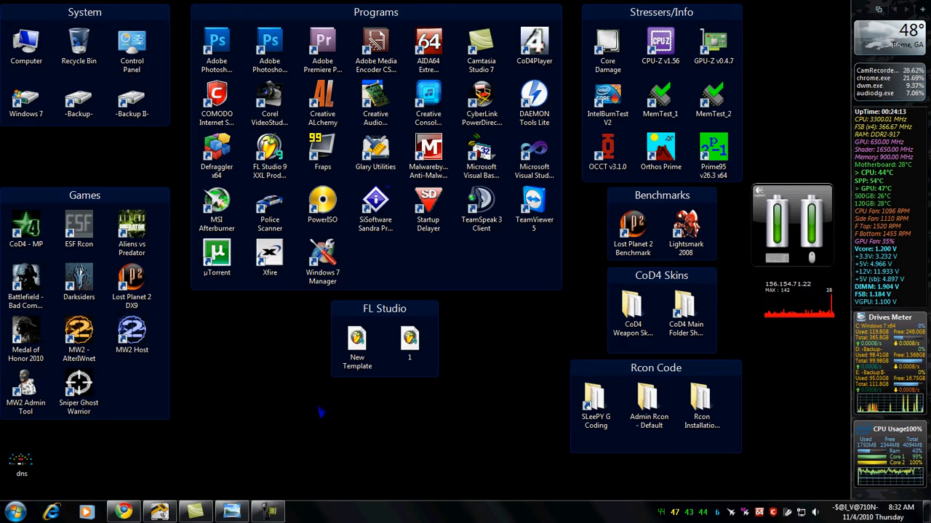
pyautogui.moveTo(449, 423)
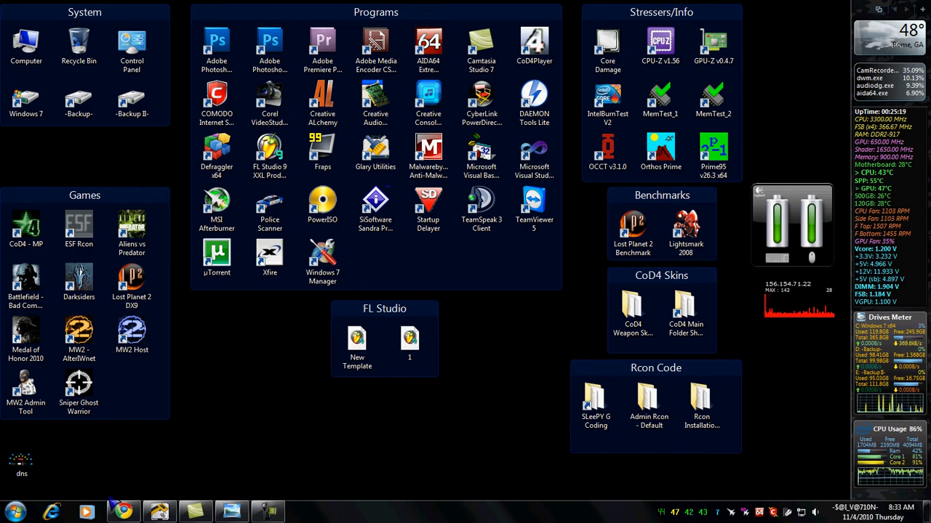
# Open the dns diagram image from the desktop in Windows Photo Viewer.
pyautogui.doubleClick(22, 453)
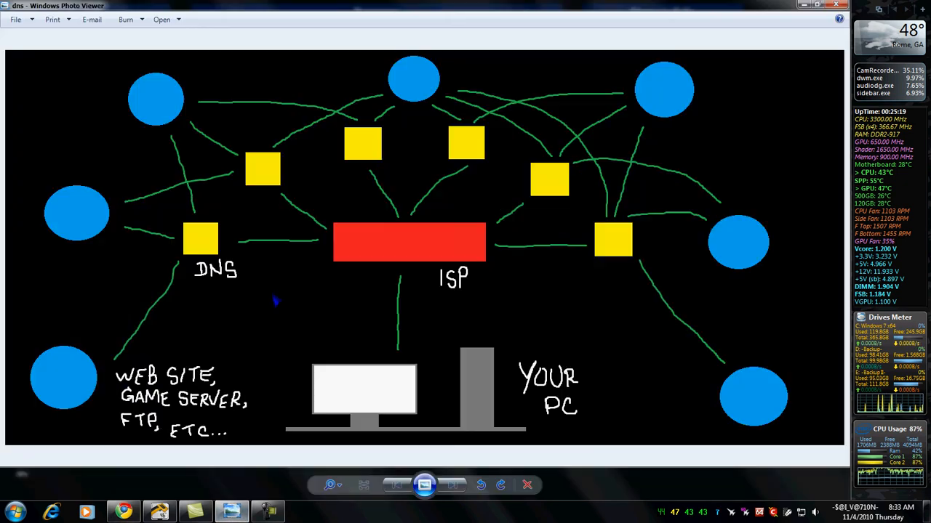
pyautogui.moveTo(393, 251)
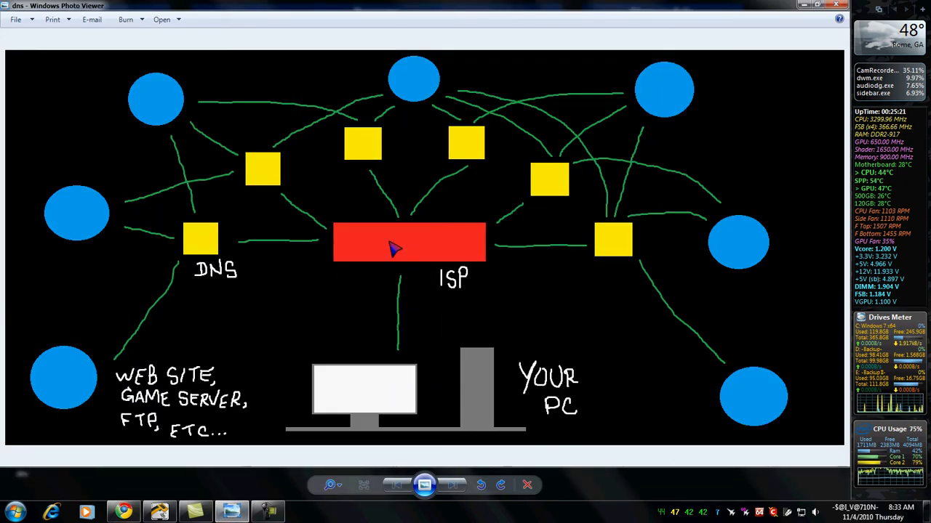
pyautogui.moveTo(87, 215)
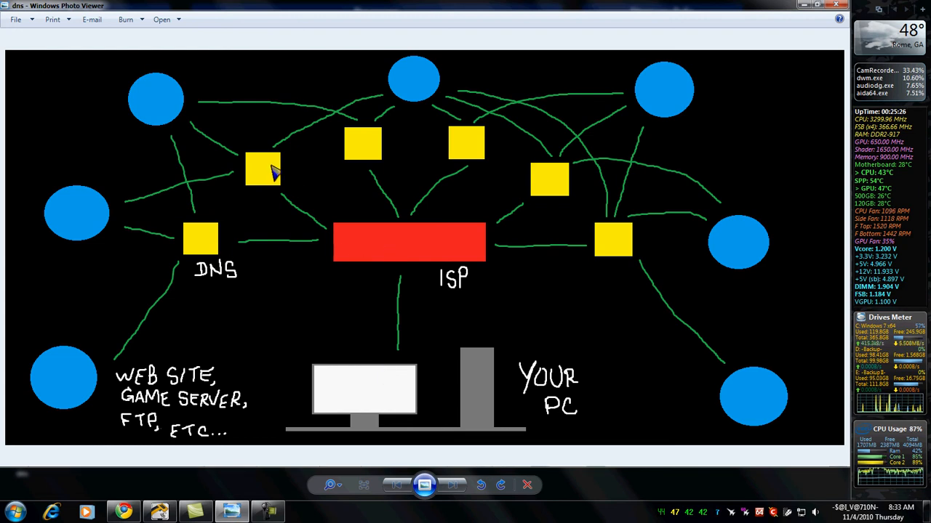
pyautogui.moveTo(564, 244)
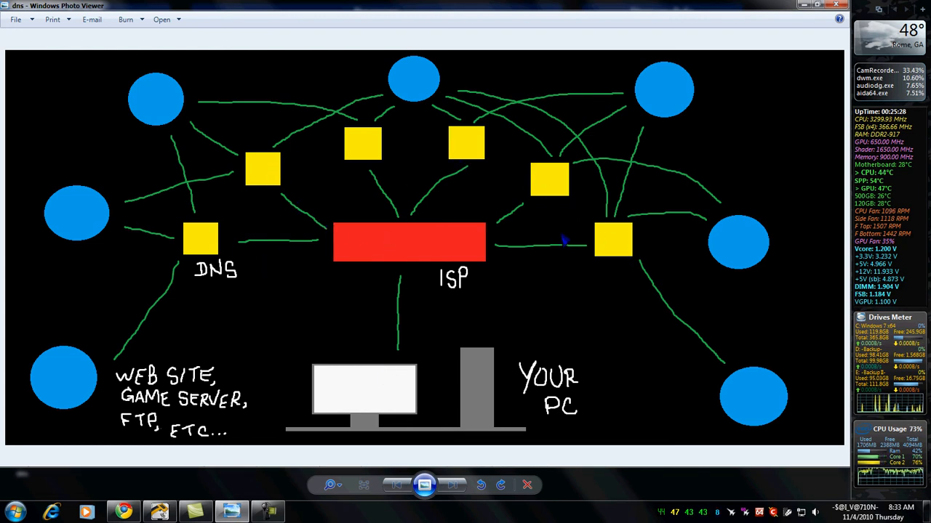
pyautogui.moveTo(200, 235)
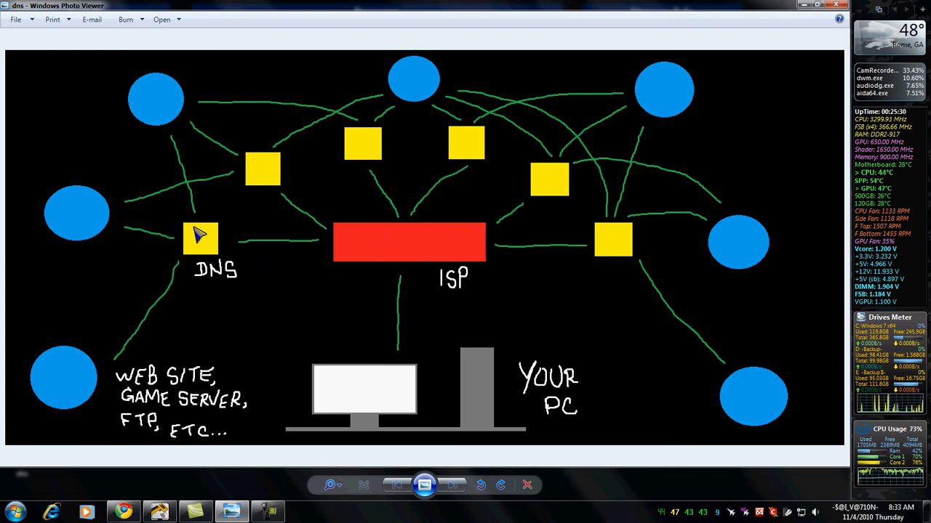
pyautogui.moveTo(57, 113)
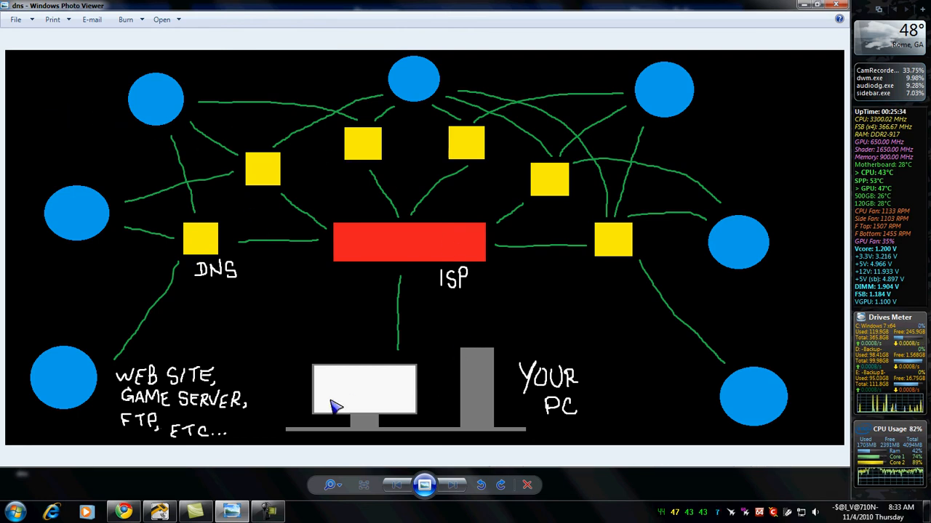
pyautogui.moveTo(410, 250)
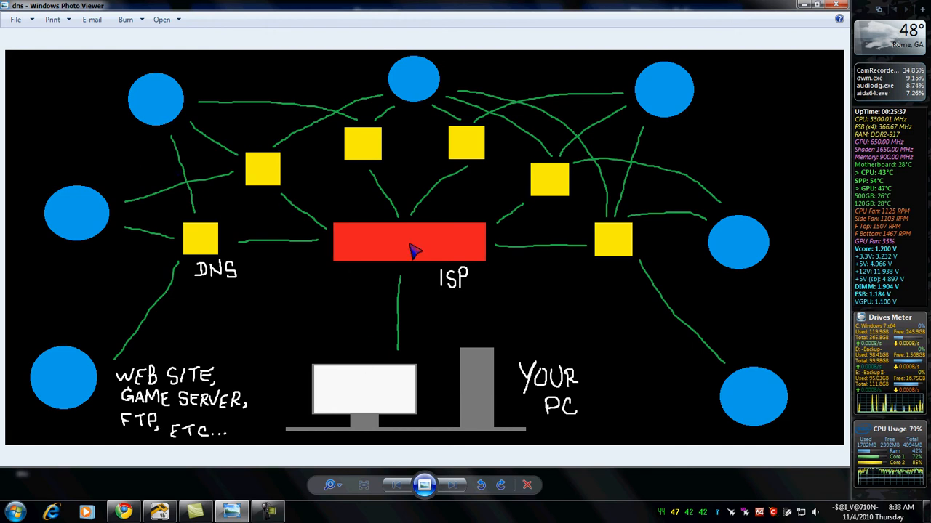
pyautogui.moveTo(125, 180)
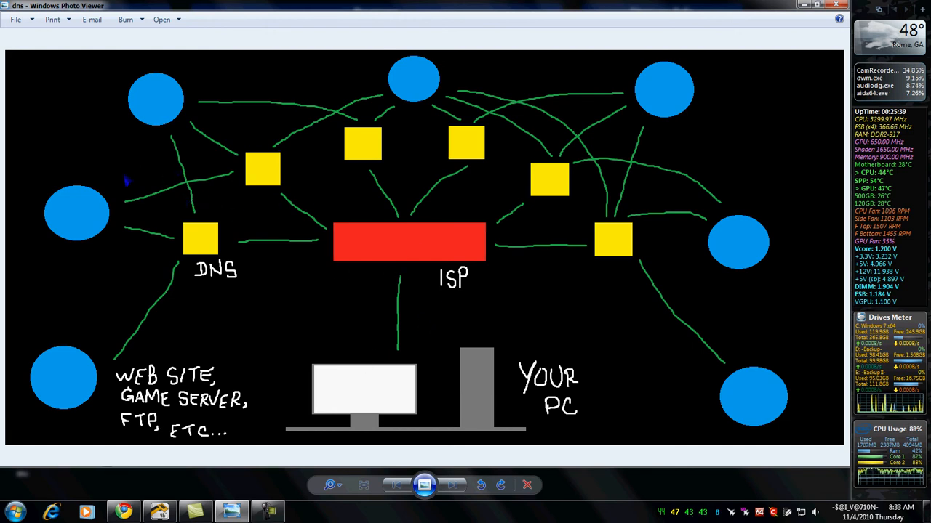
pyautogui.moveTo(182, 197)
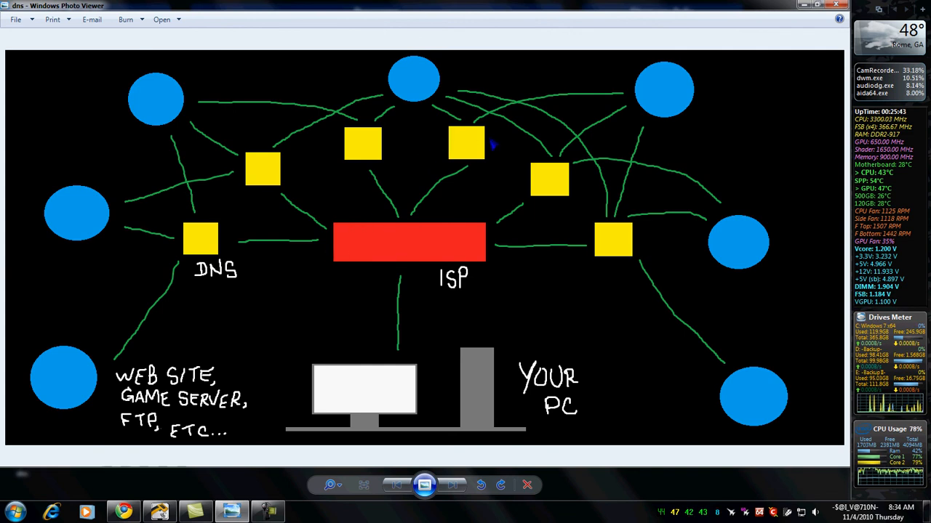
pyautogui.moveTo(458, 123)
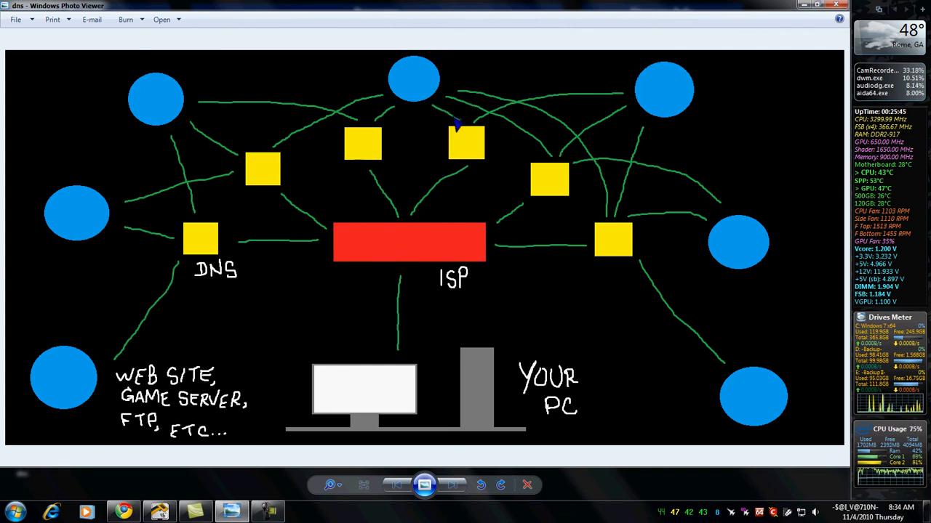
pyautogui.moveTo(449, 194)
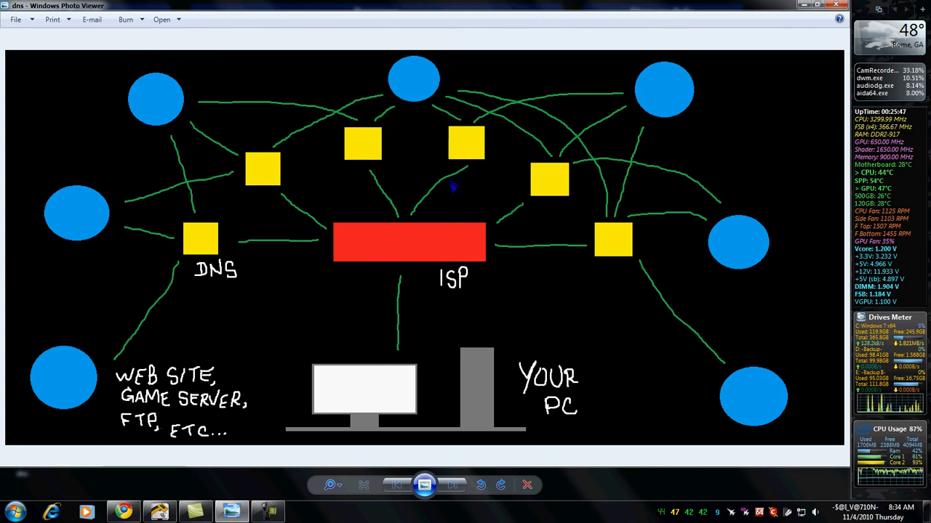